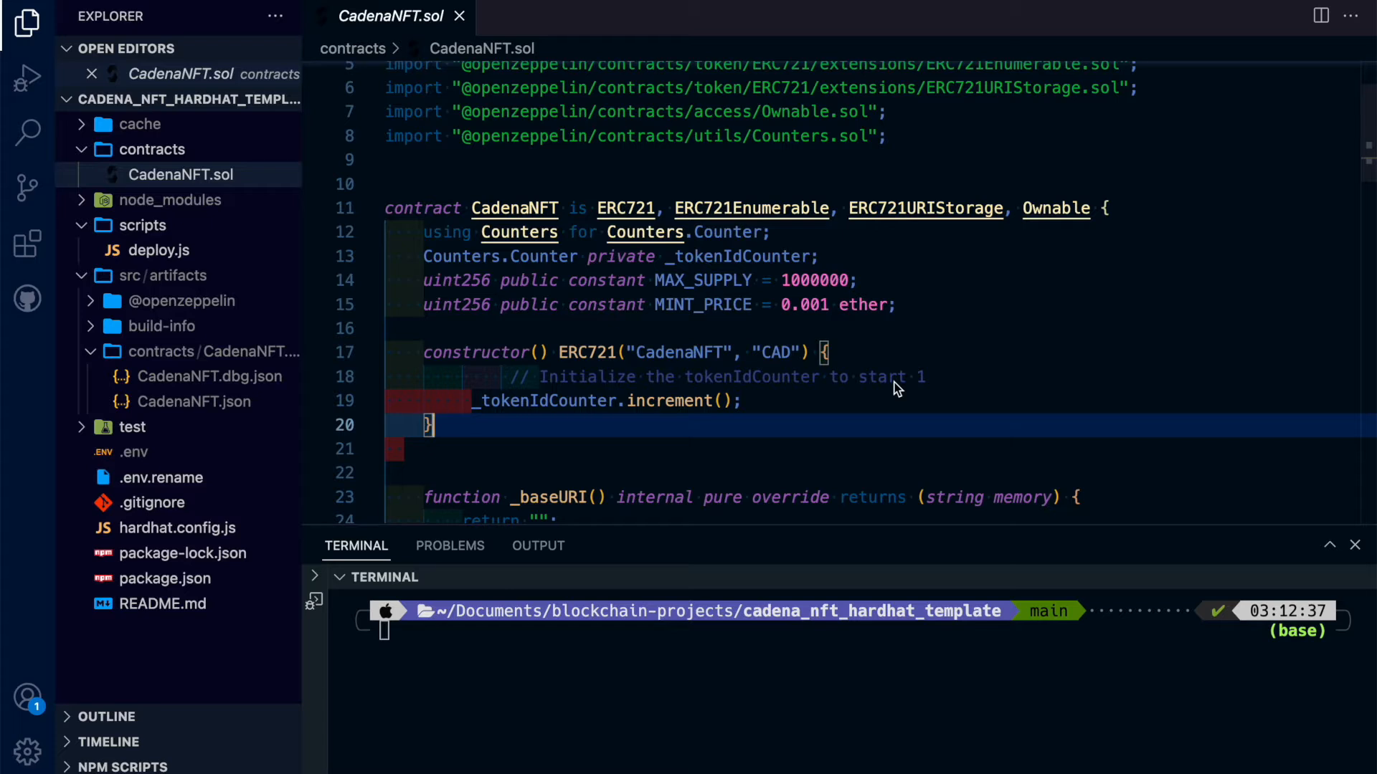
pyautogui.moveTo(491, 749)
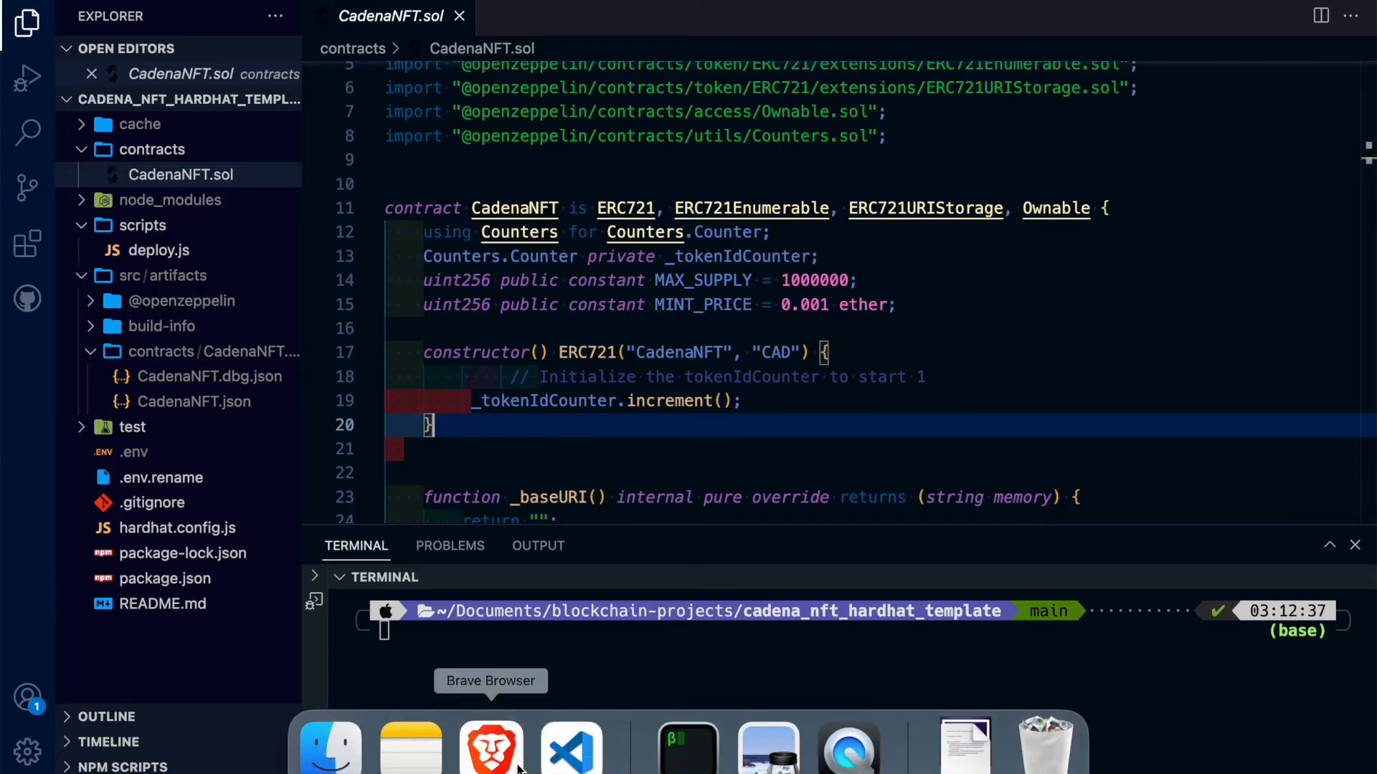
# Bring up the OpenZeppelin Wizard ERC721 tab and toggle Auto Increment Ids off and back on
pyautogui.click(491, 749)
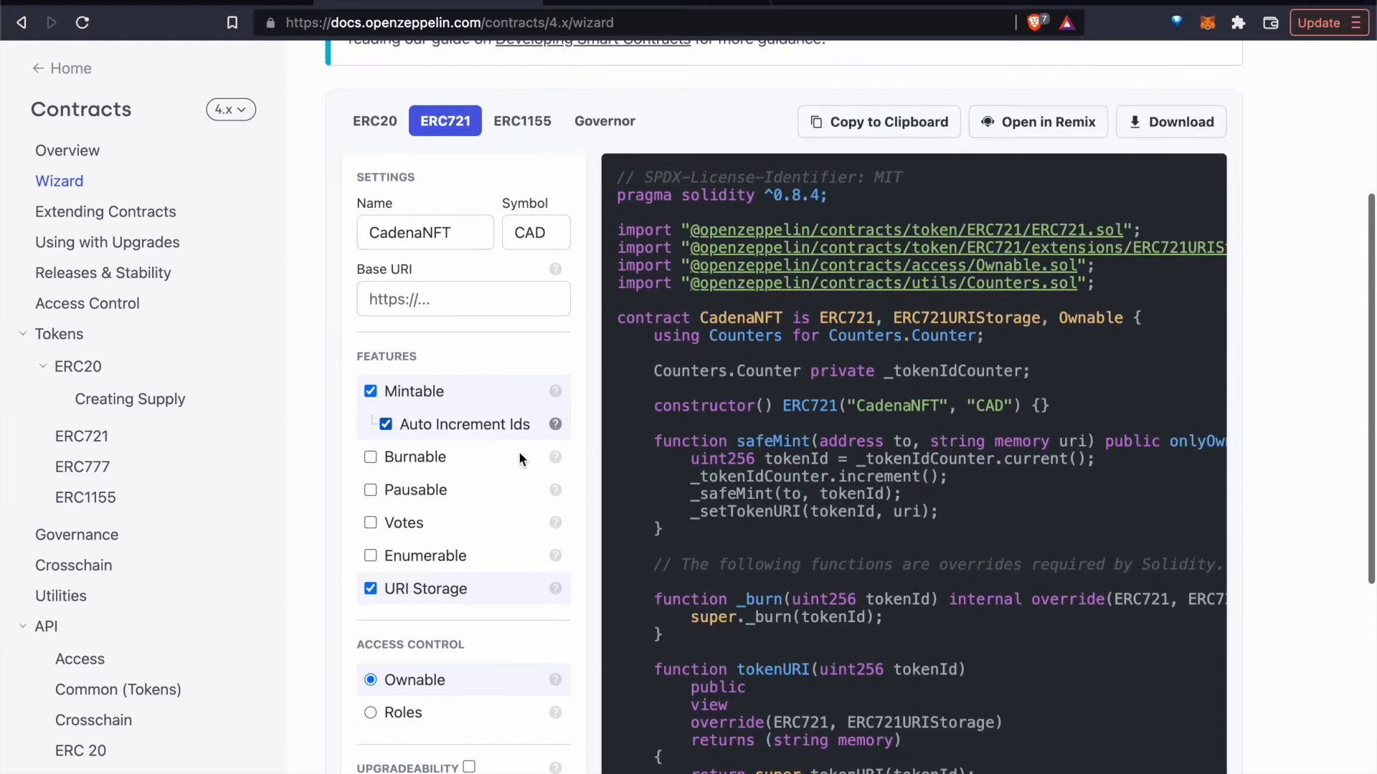
pyautogui.moveTo(522, 405)
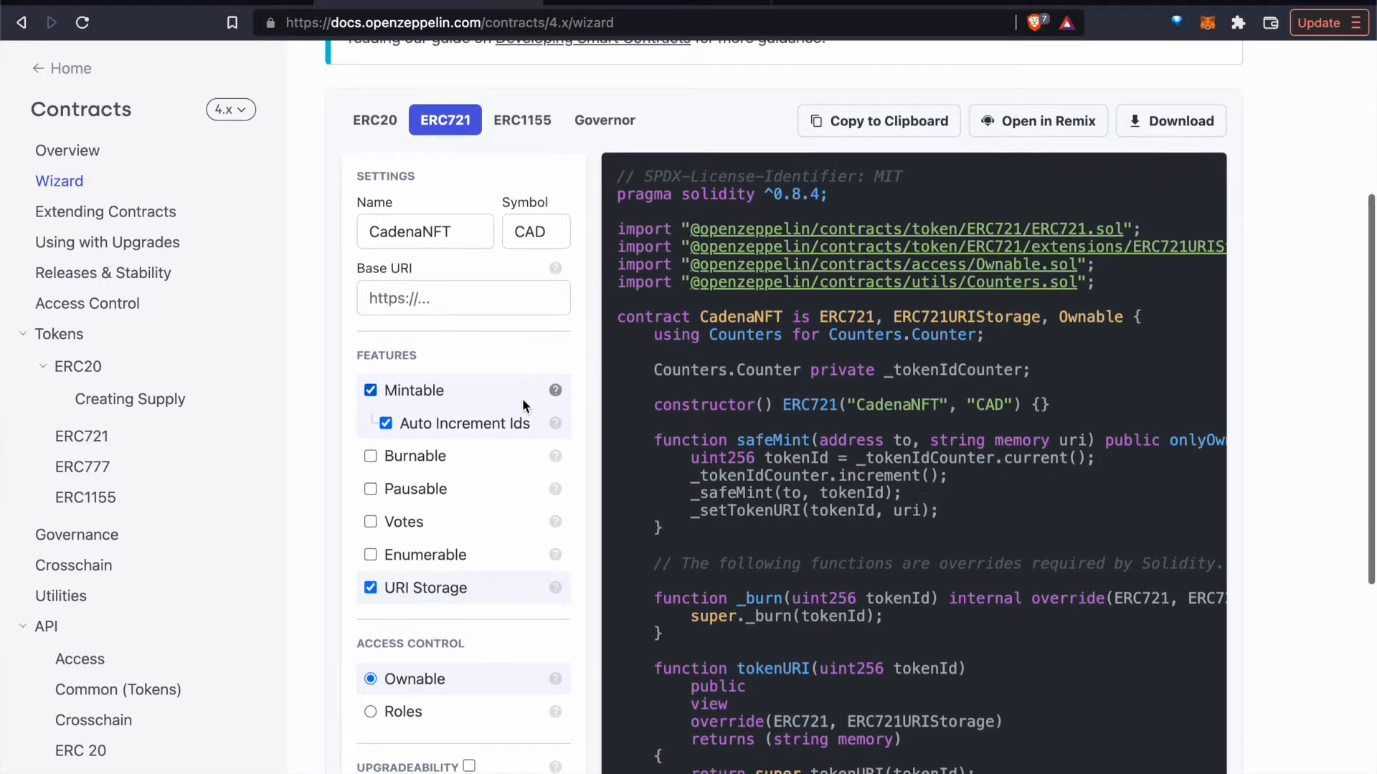
pyautogui.scroll(-3)
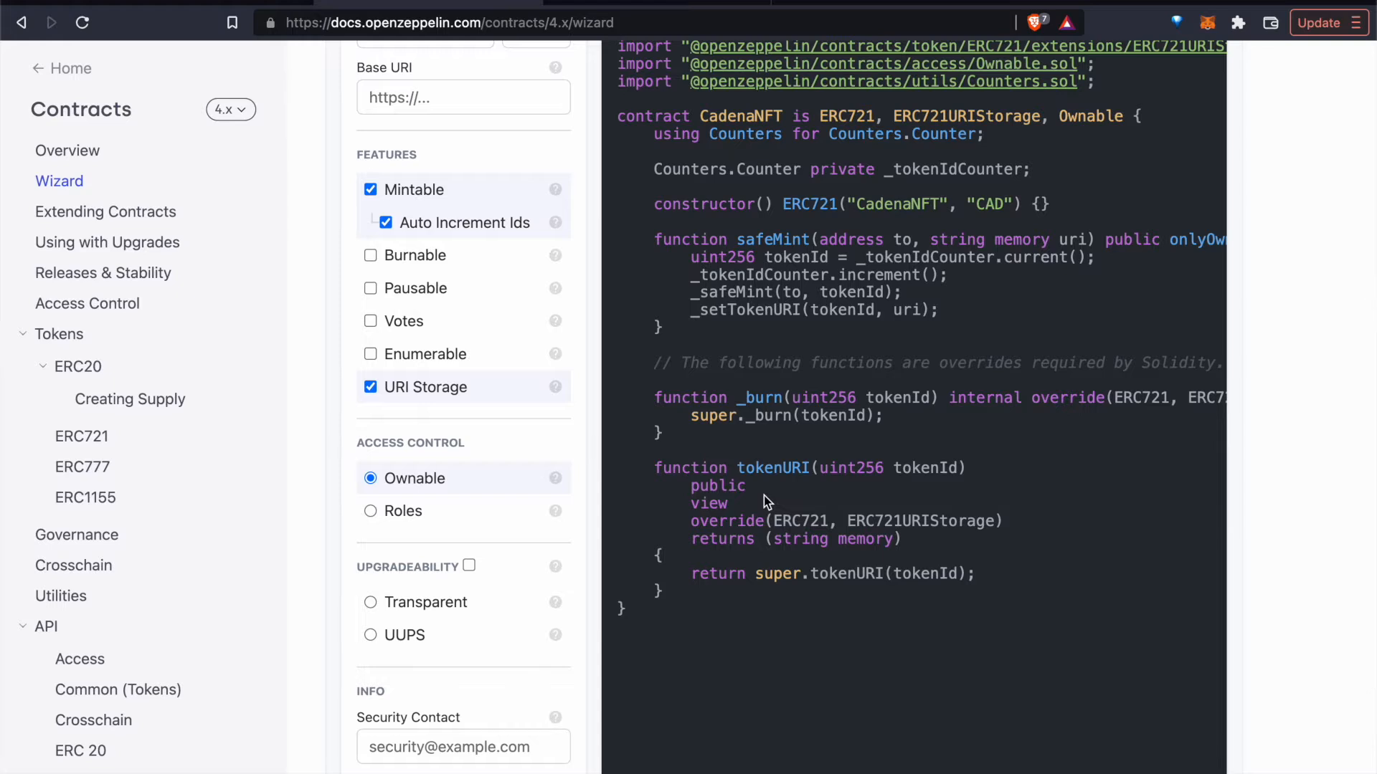
pyautogui.scroll(3)
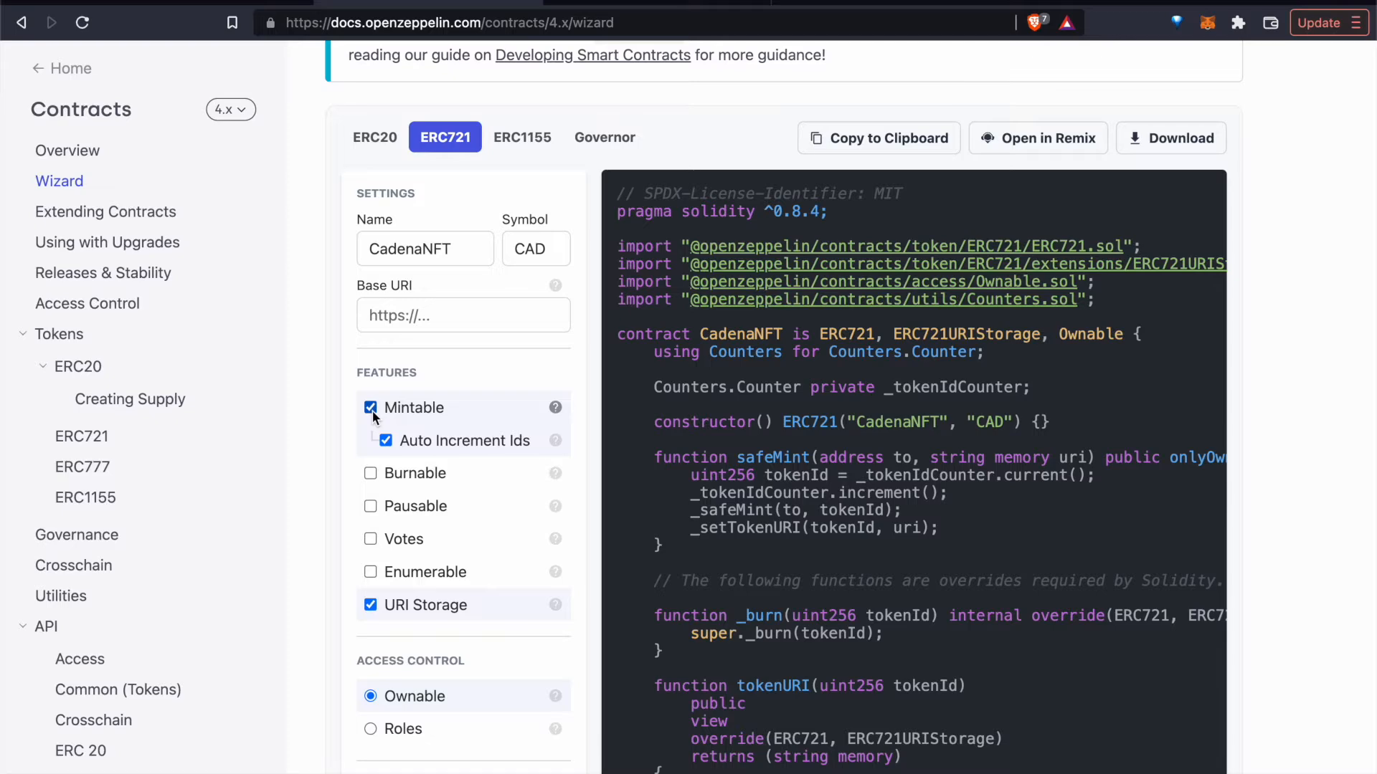
pyautogui.click(384, 440)
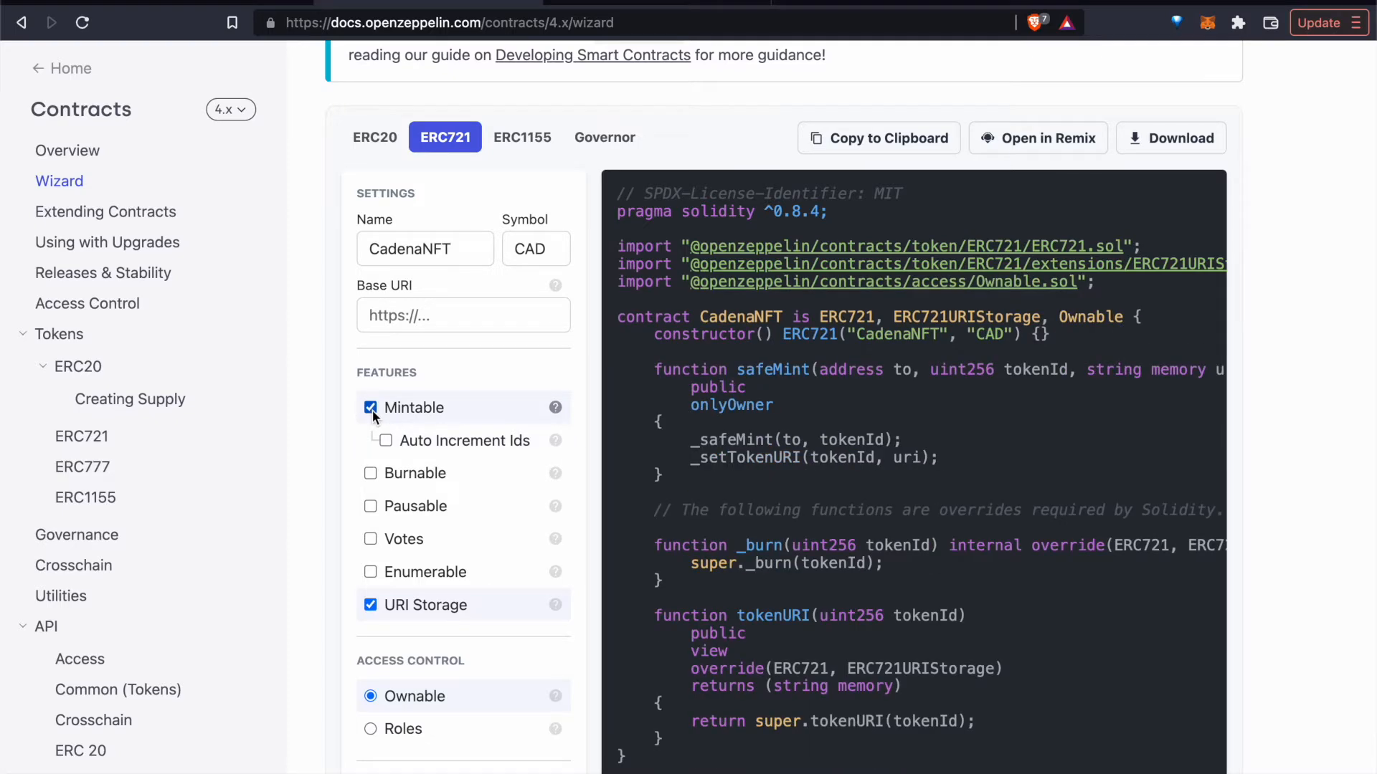
pyautogui.click(384, 440)
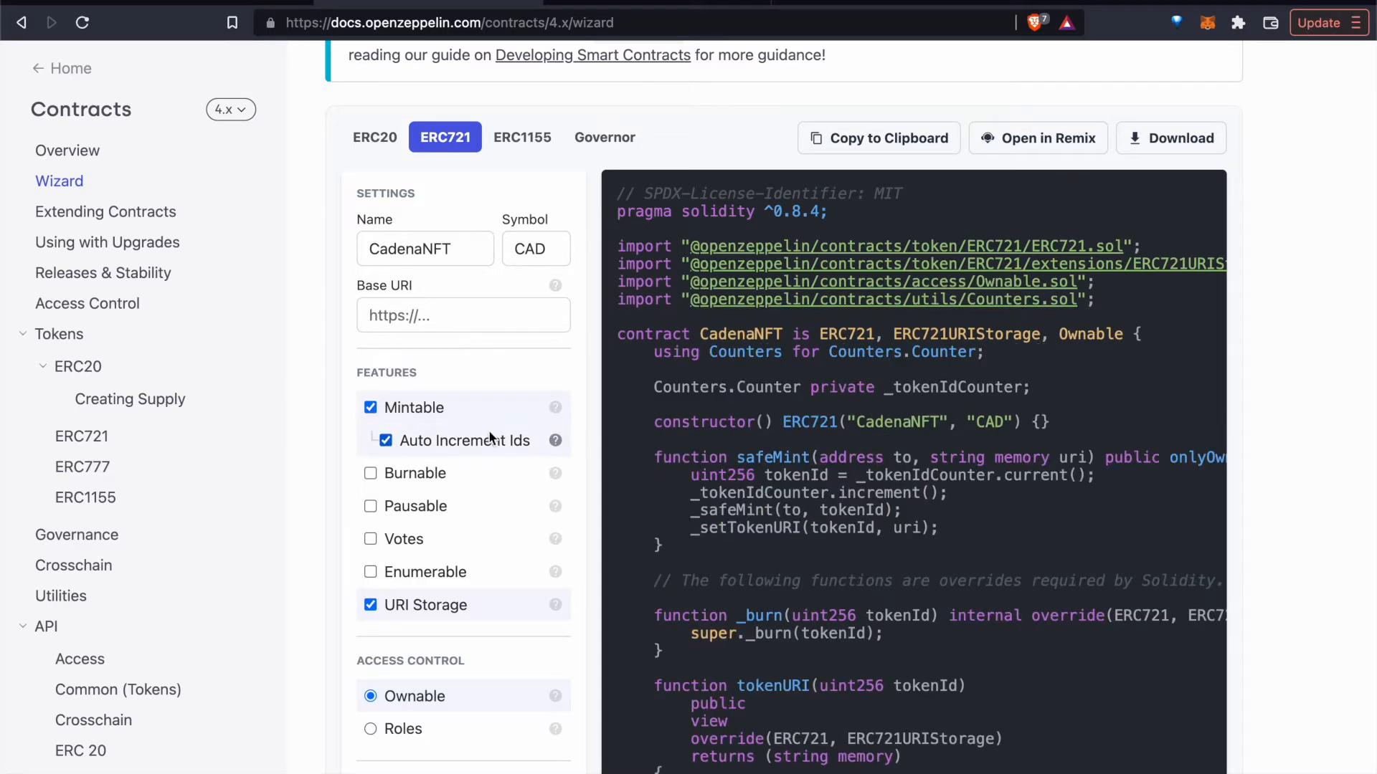
pyautogui.moveTo(513, 444)
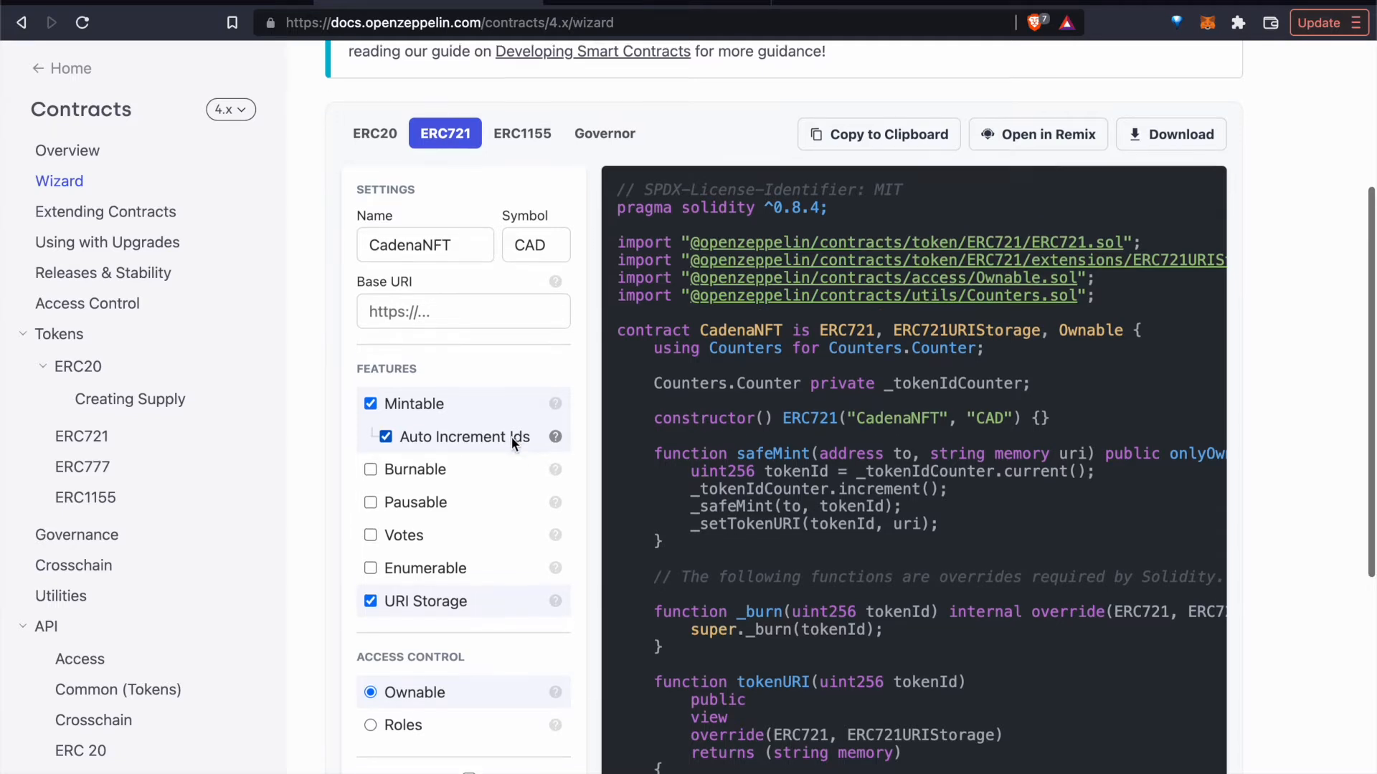
# Review the generated CadenaNFT contract code and select its token name
pyautogui.scroll(-3)
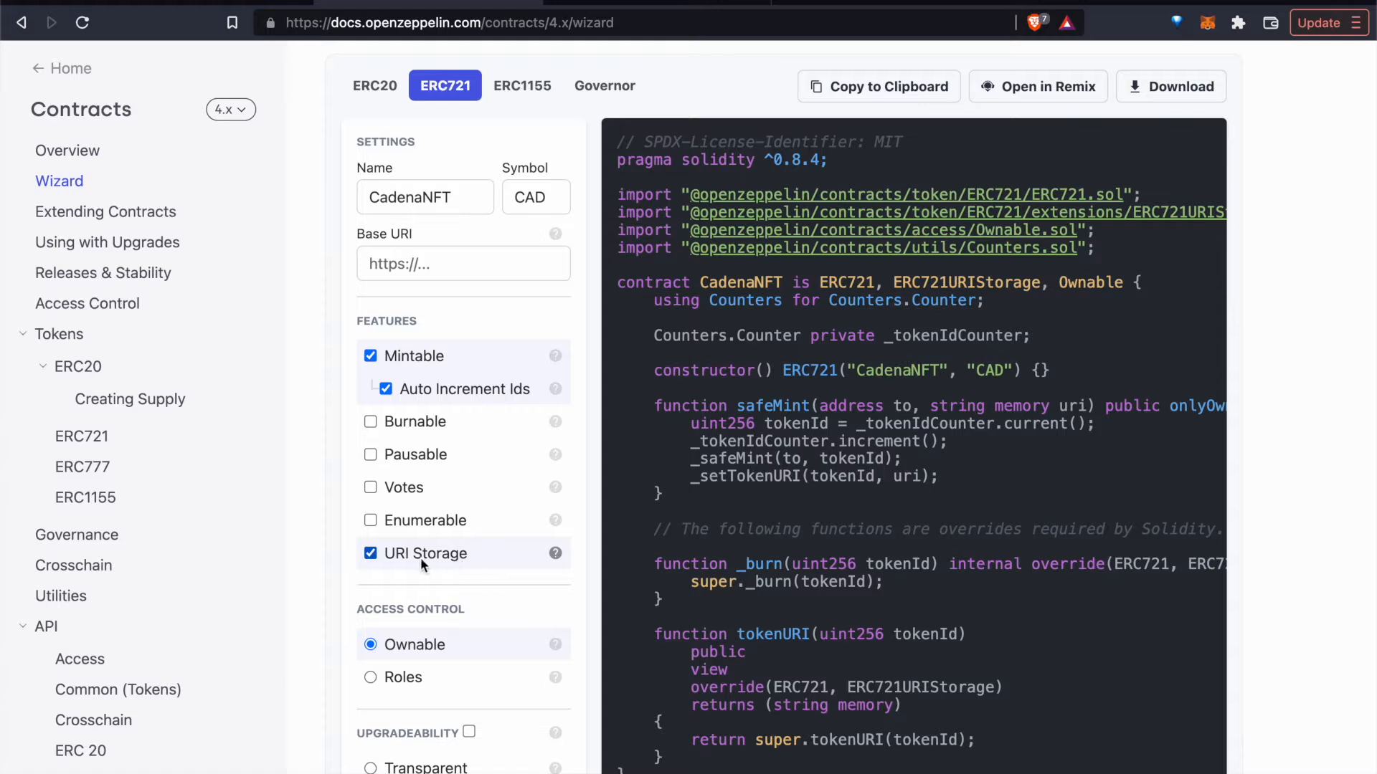
pyautogui.moveTo(455, 563)
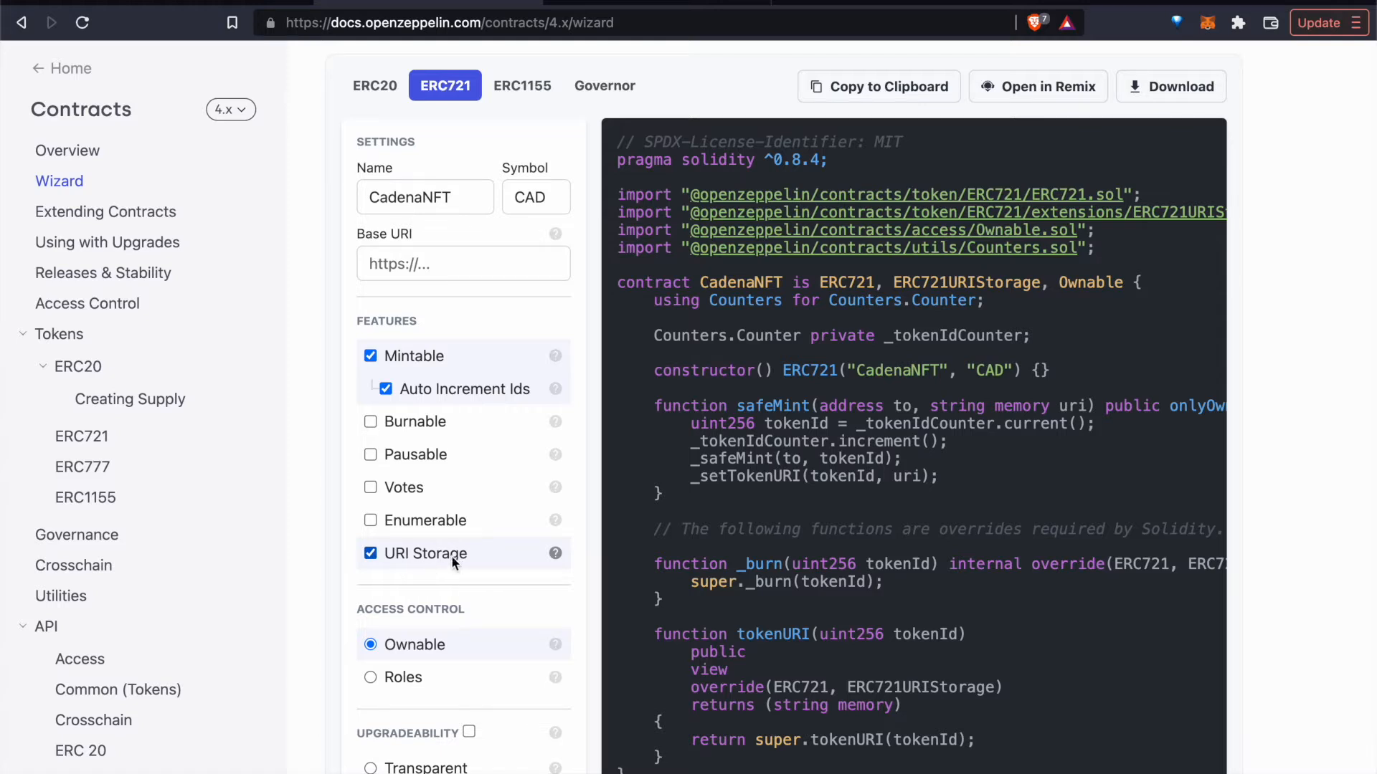
pyautogui.scroll(3)
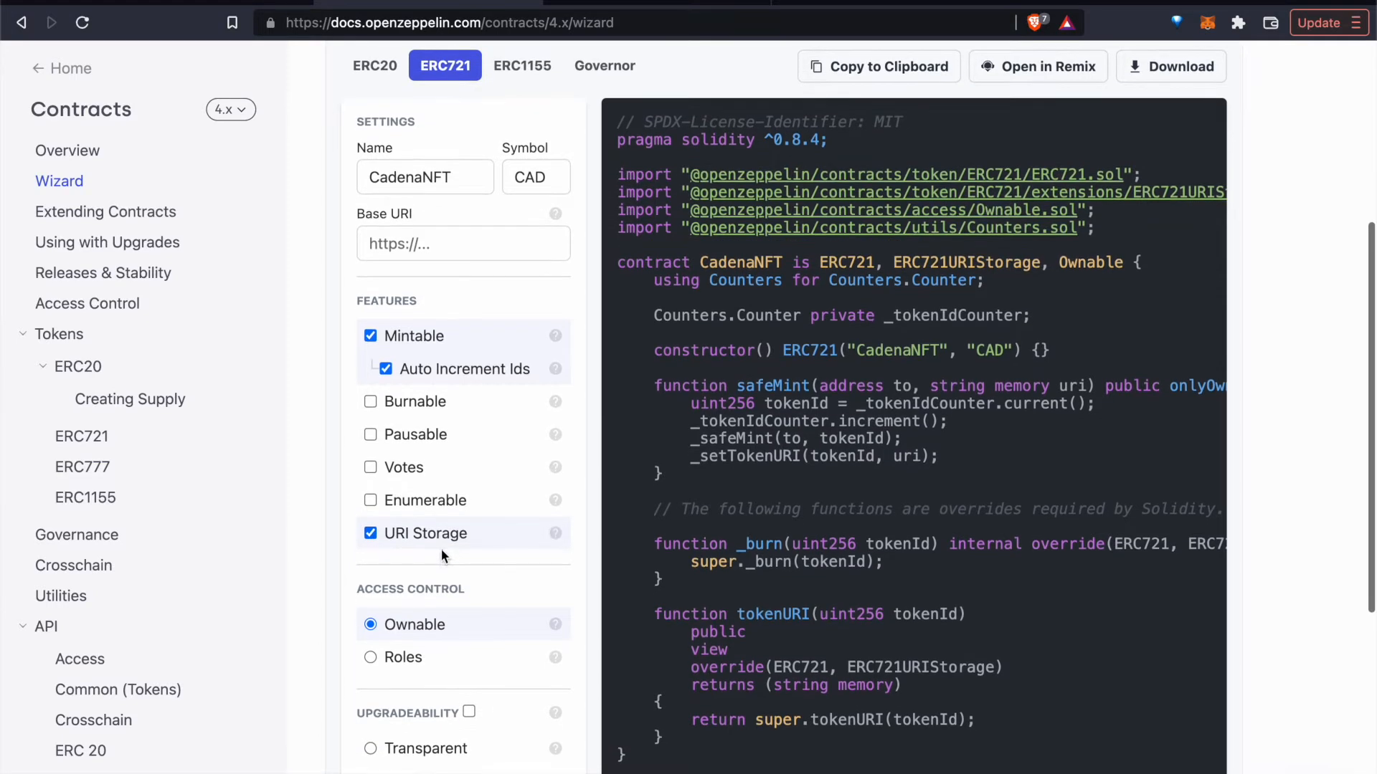
pyautogui.scroll(-3)
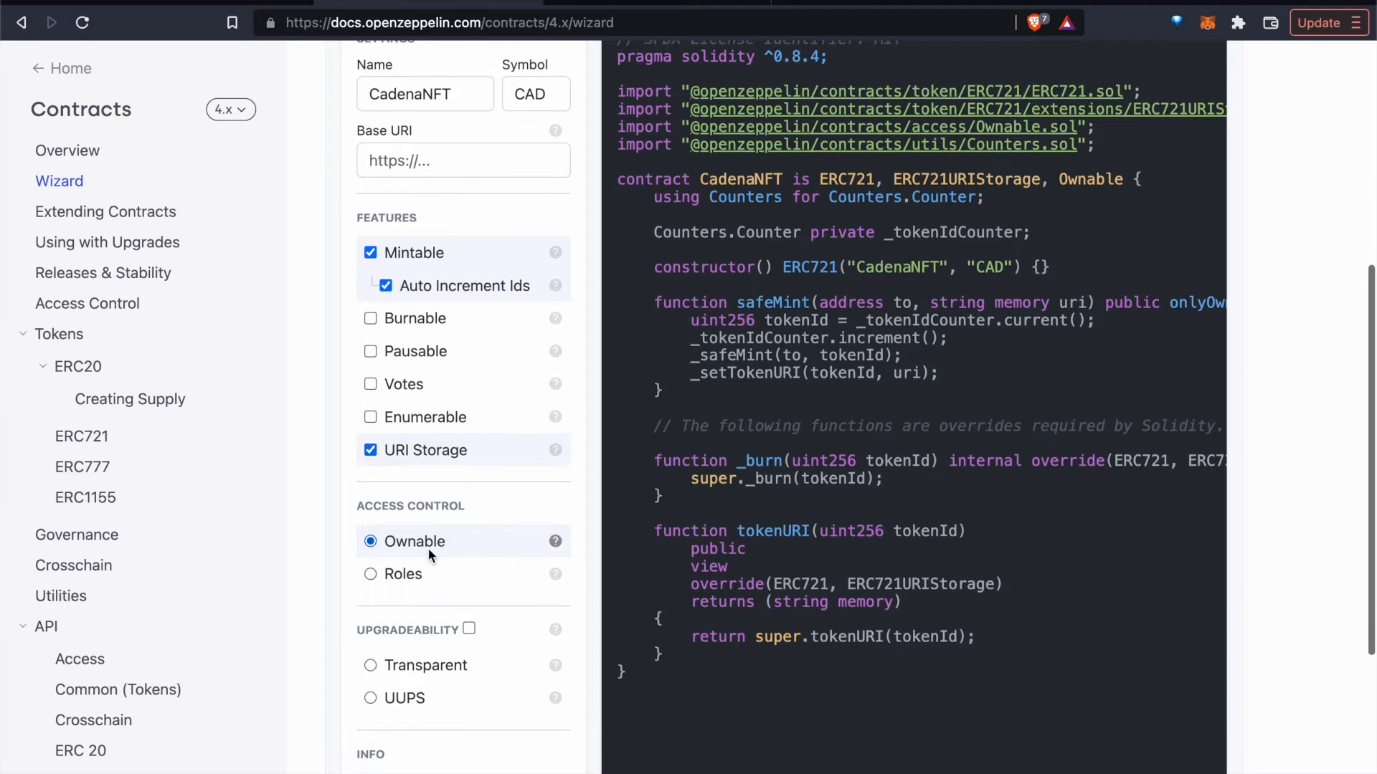
pyautogui.scroll(-3)
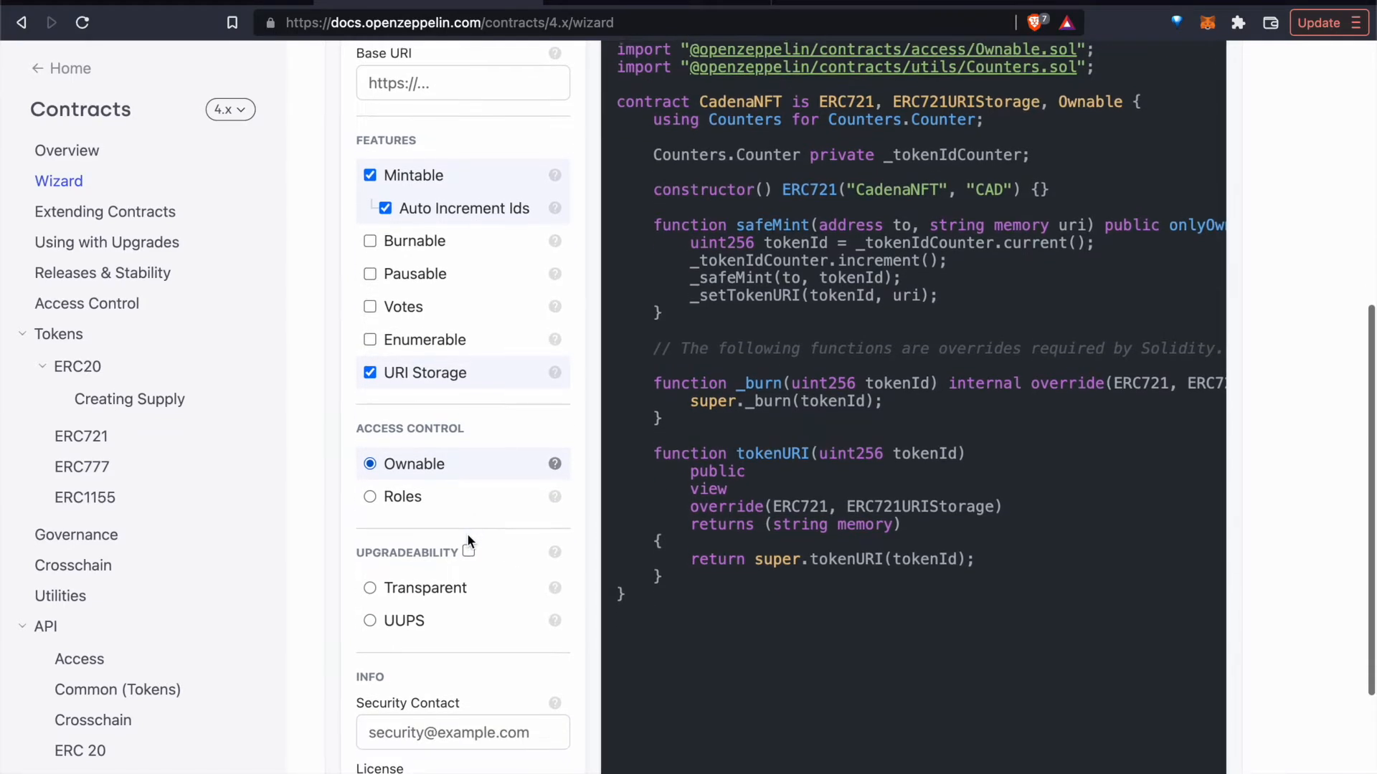
pyautogui.scroll(3)
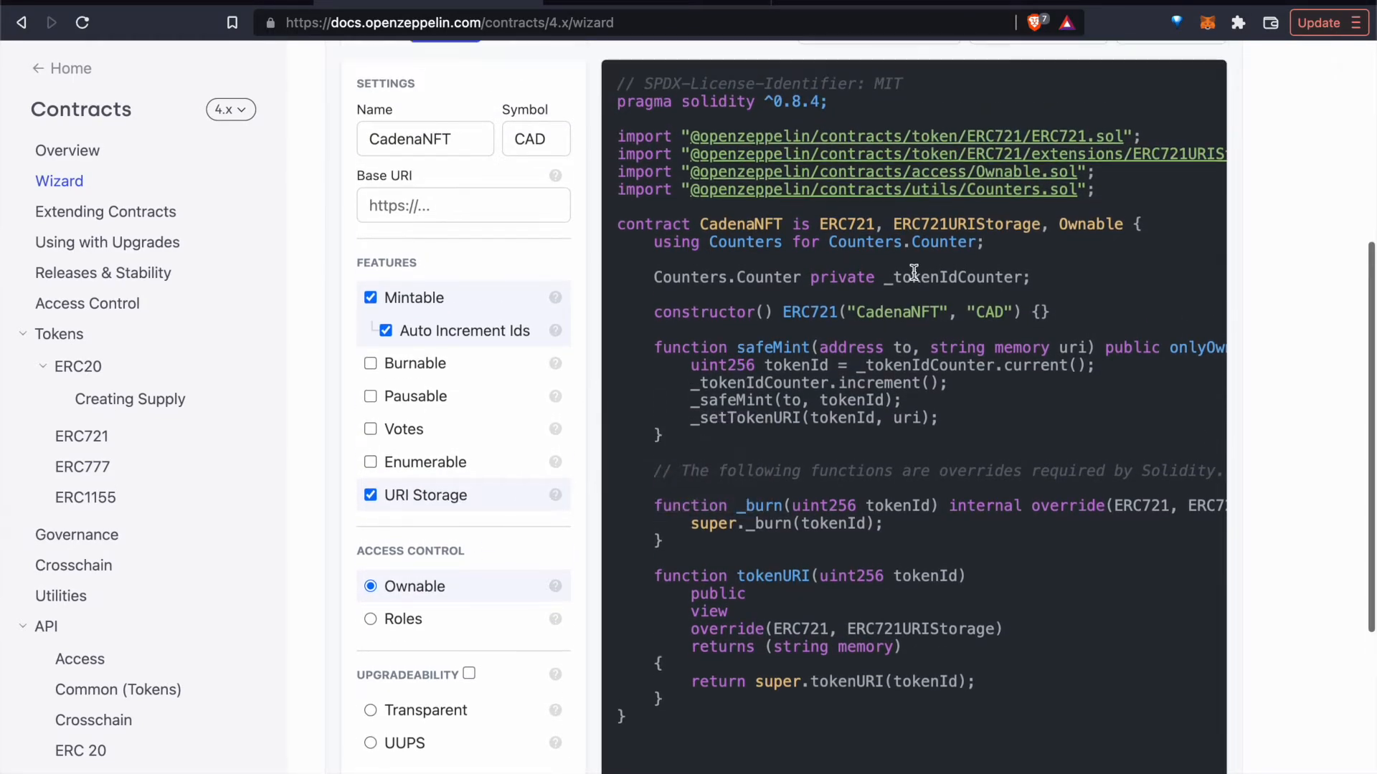
pyautogui.moveTo(886, 318)
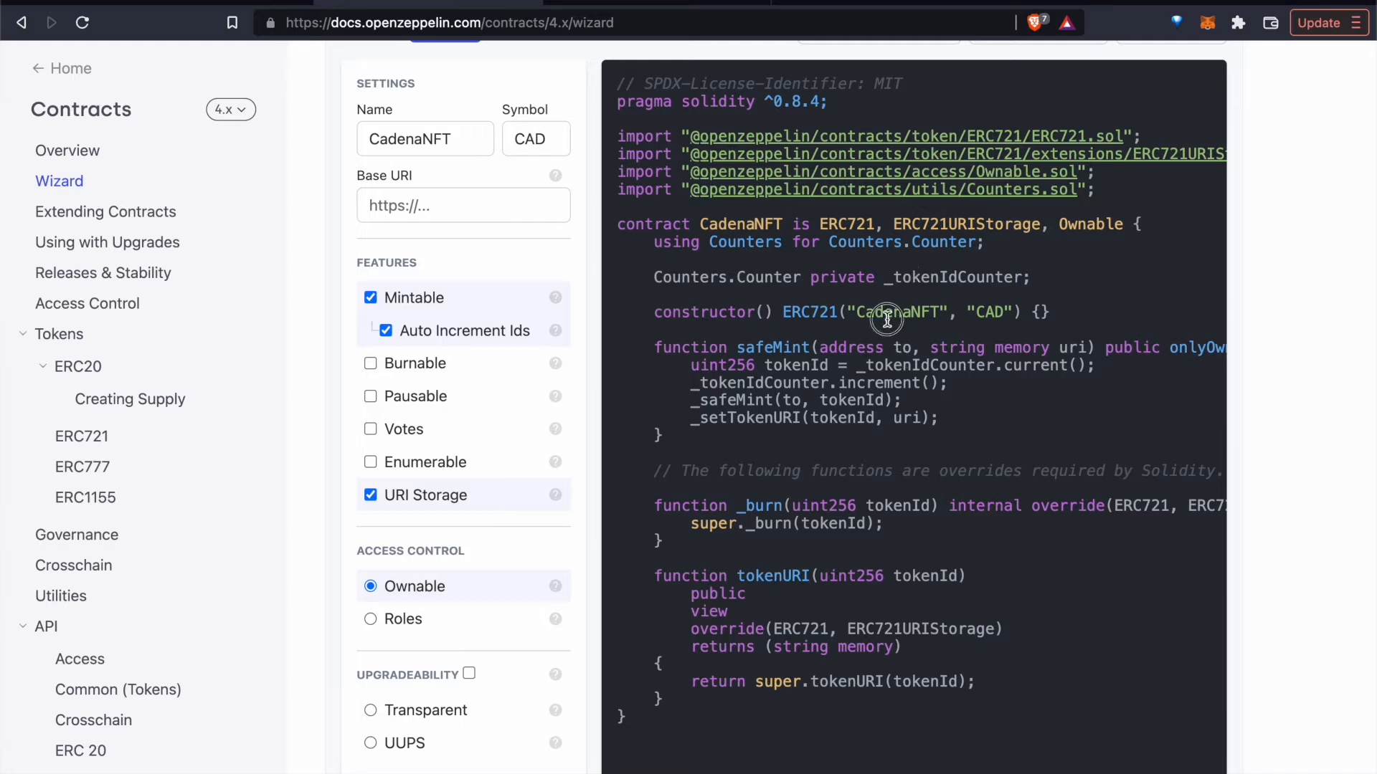
pyautogui.doubleClick(895, 312)
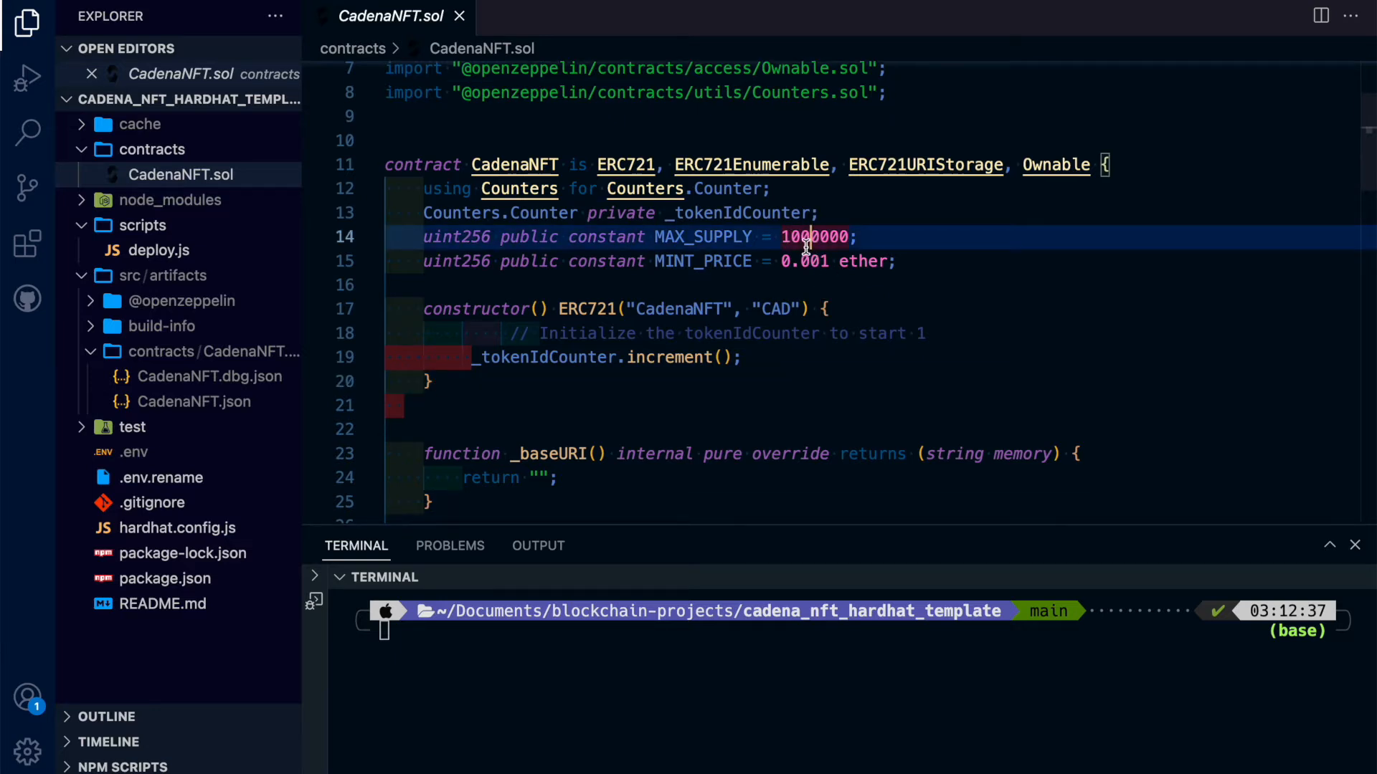
# Scroll CadenaNFT.sol past max supply, mint price, safeMint and withdrawPayments
pyautogui.scroll(-3)
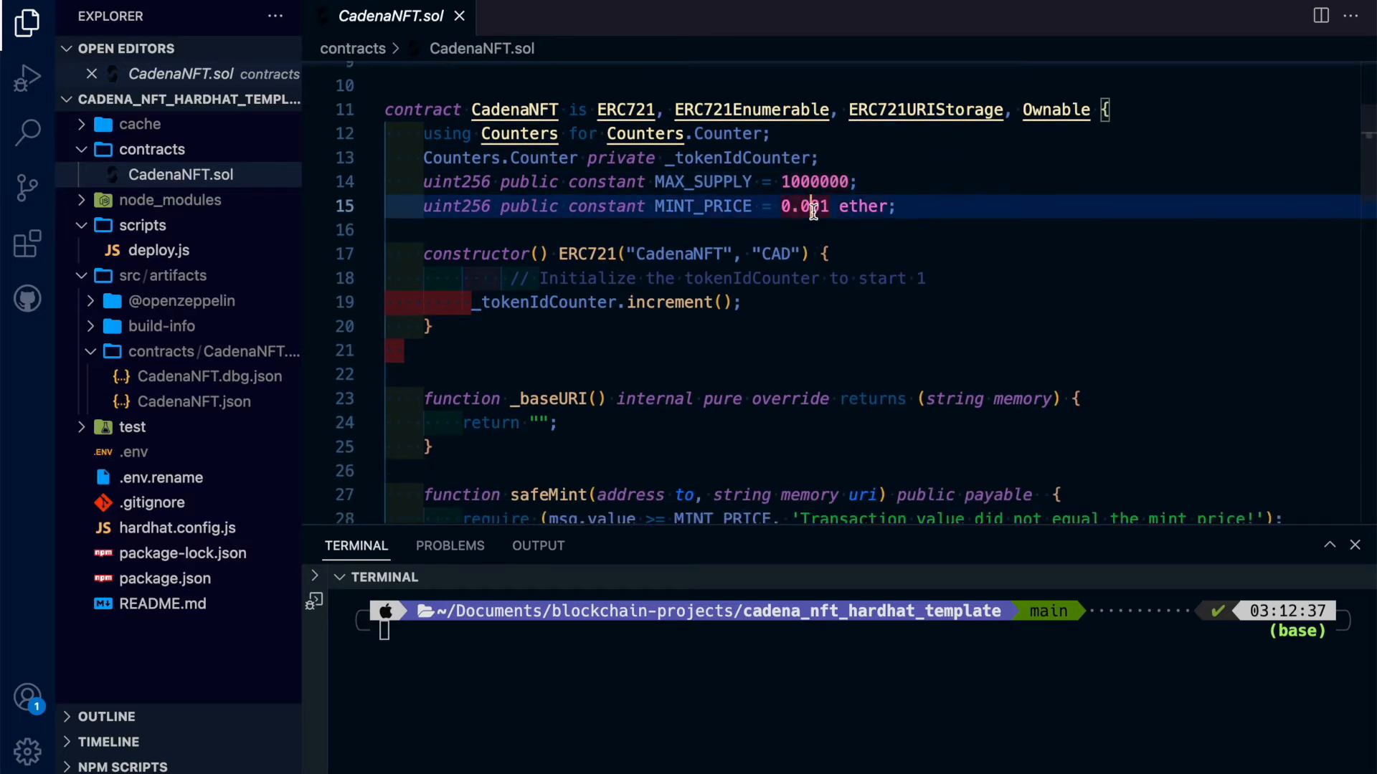
pyautogui.scroll(-3)
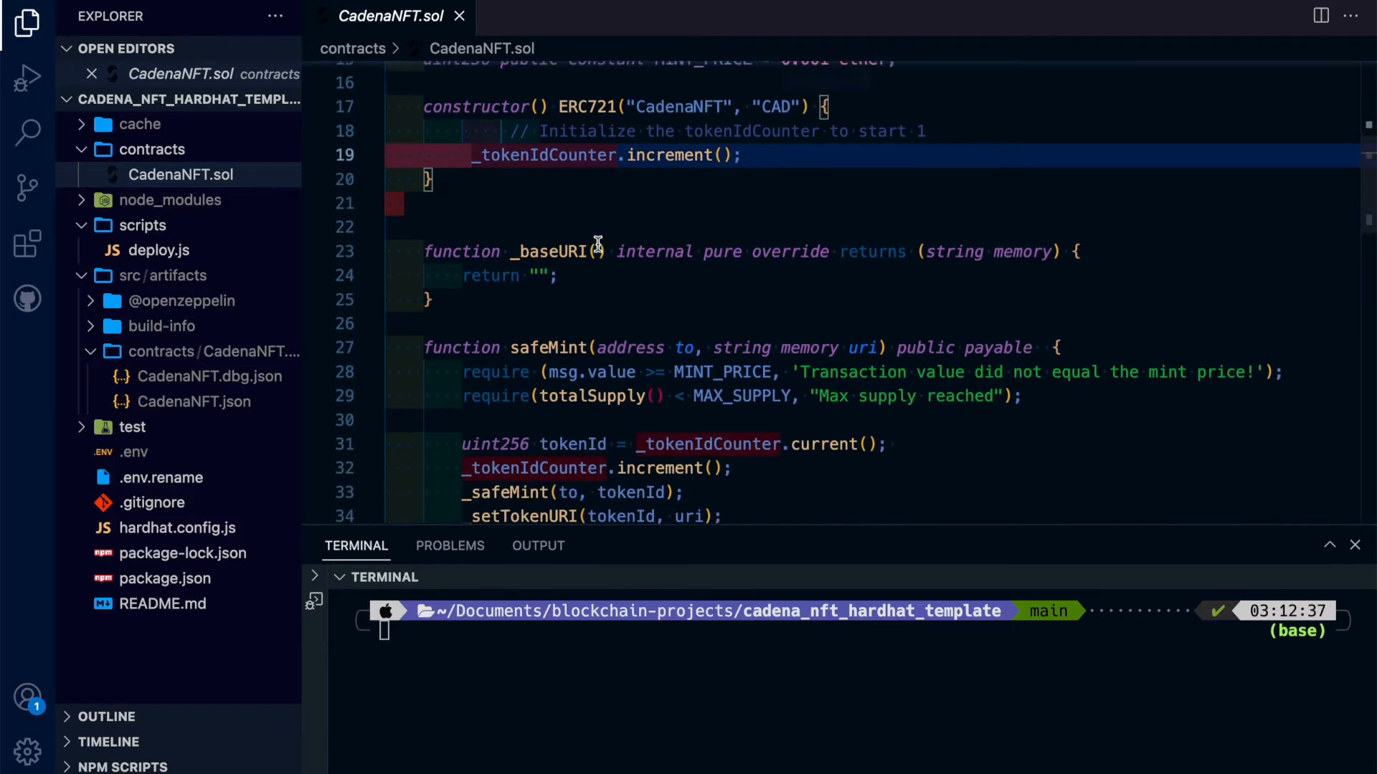
pyautogui.scroll(-3)
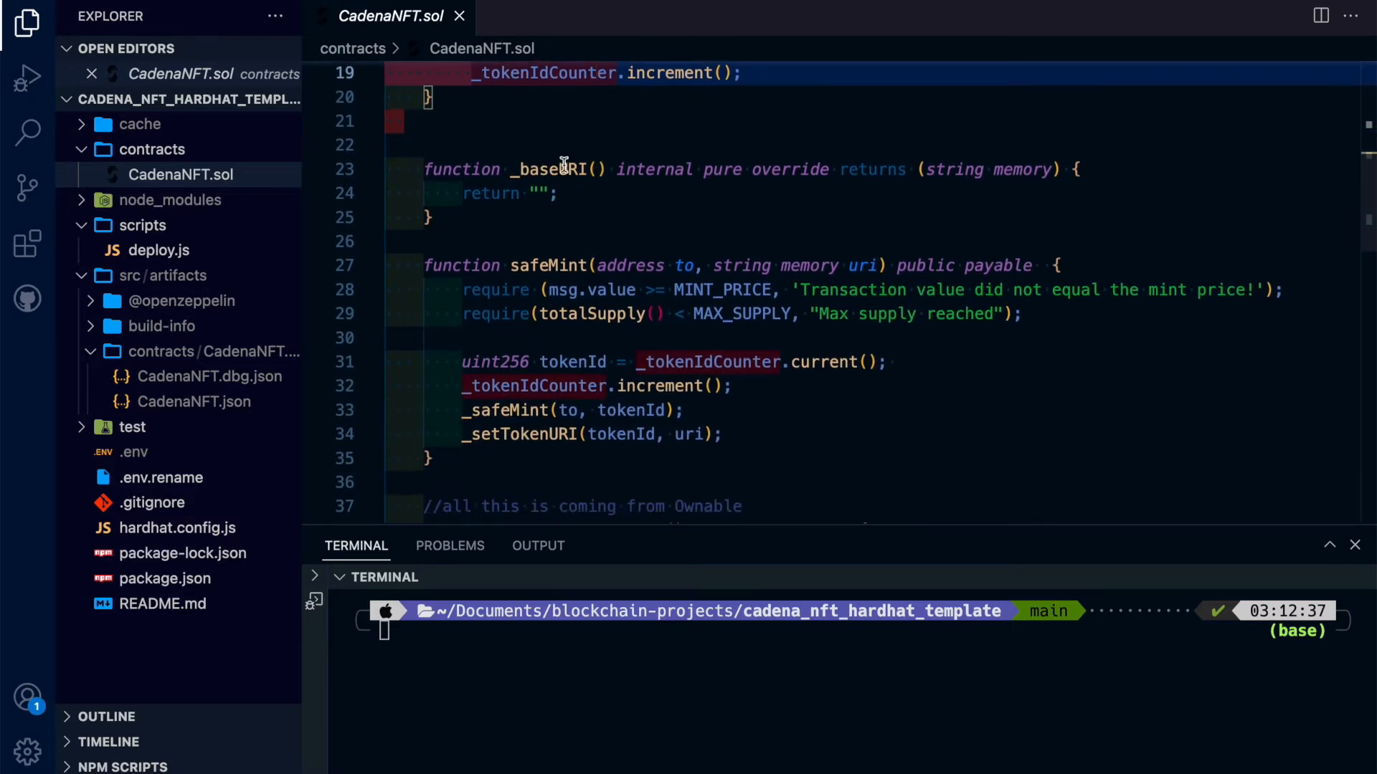
pyautogui.scroll(-3)
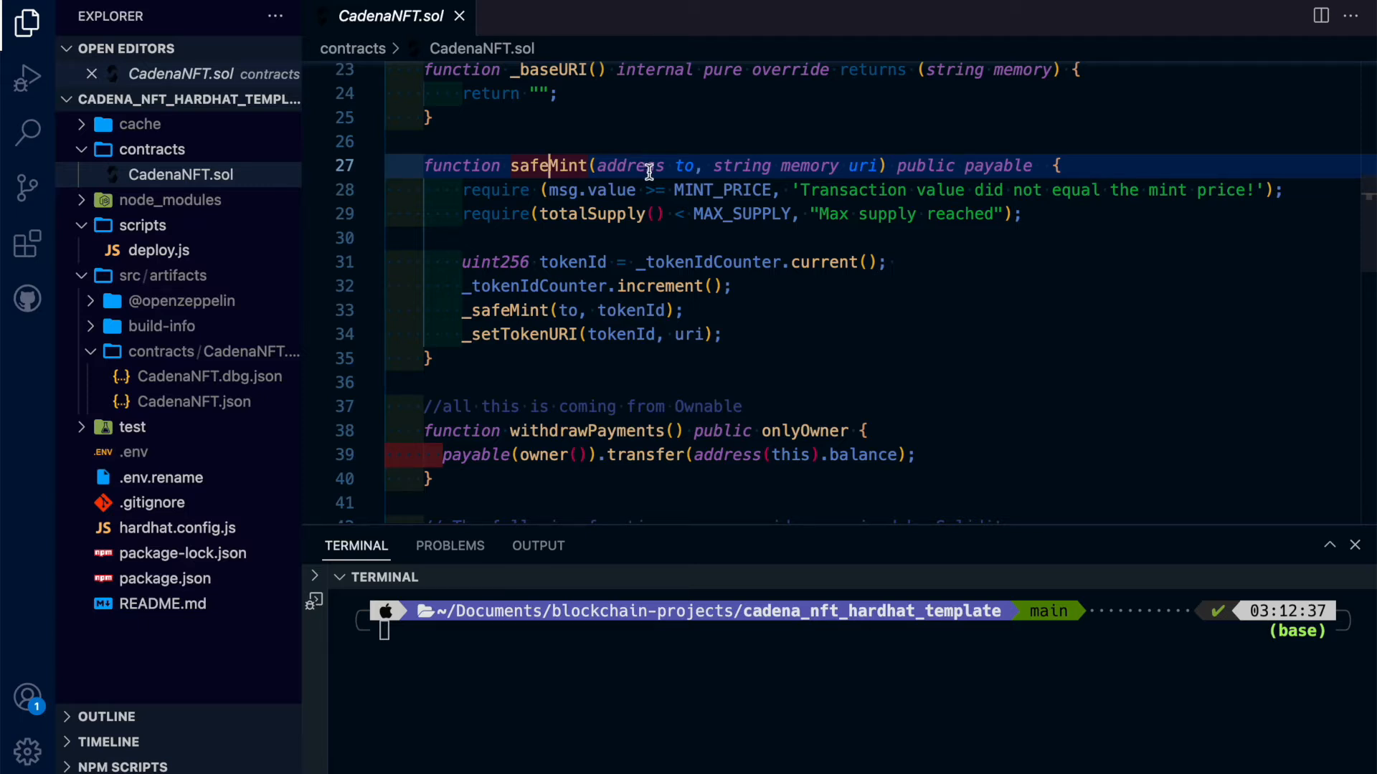
pyautogui.moveTo(770, 181)
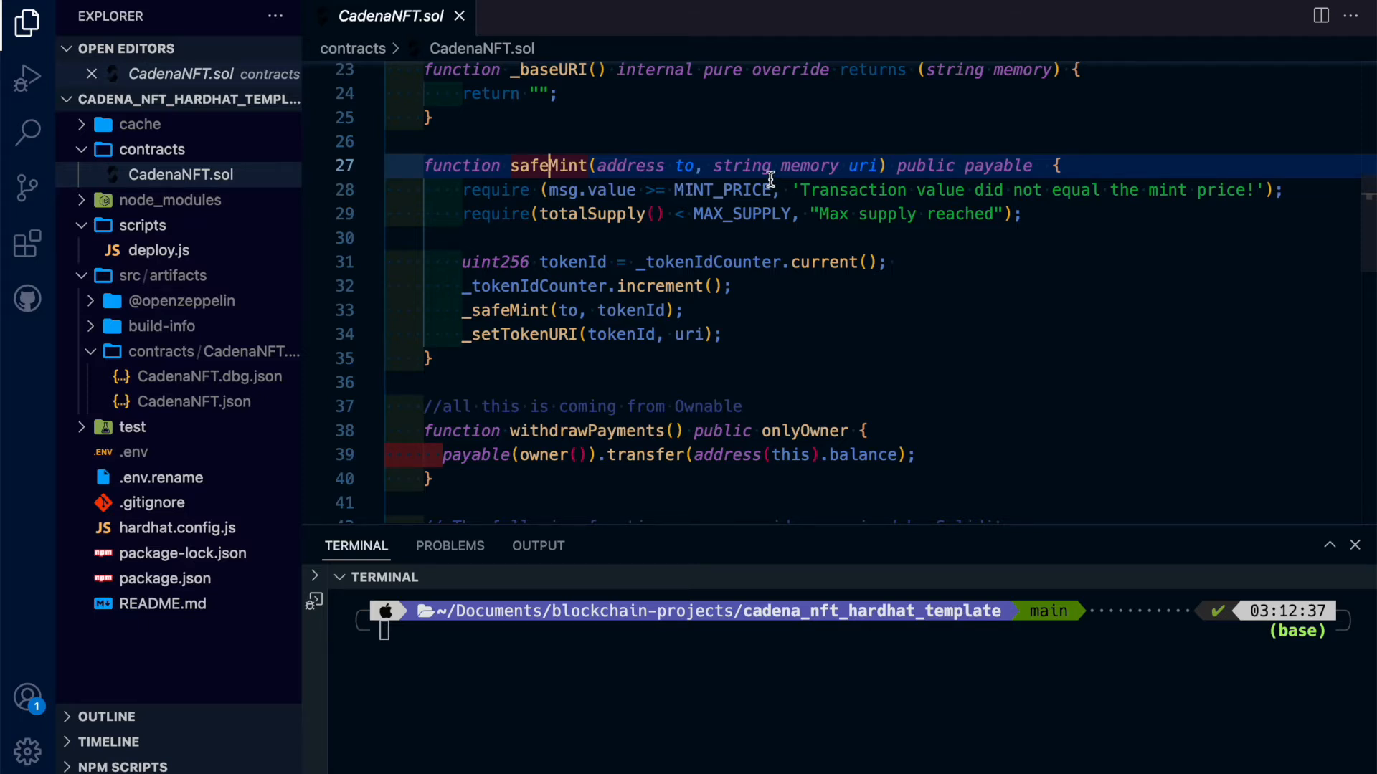
pyautogui.scroll(3)
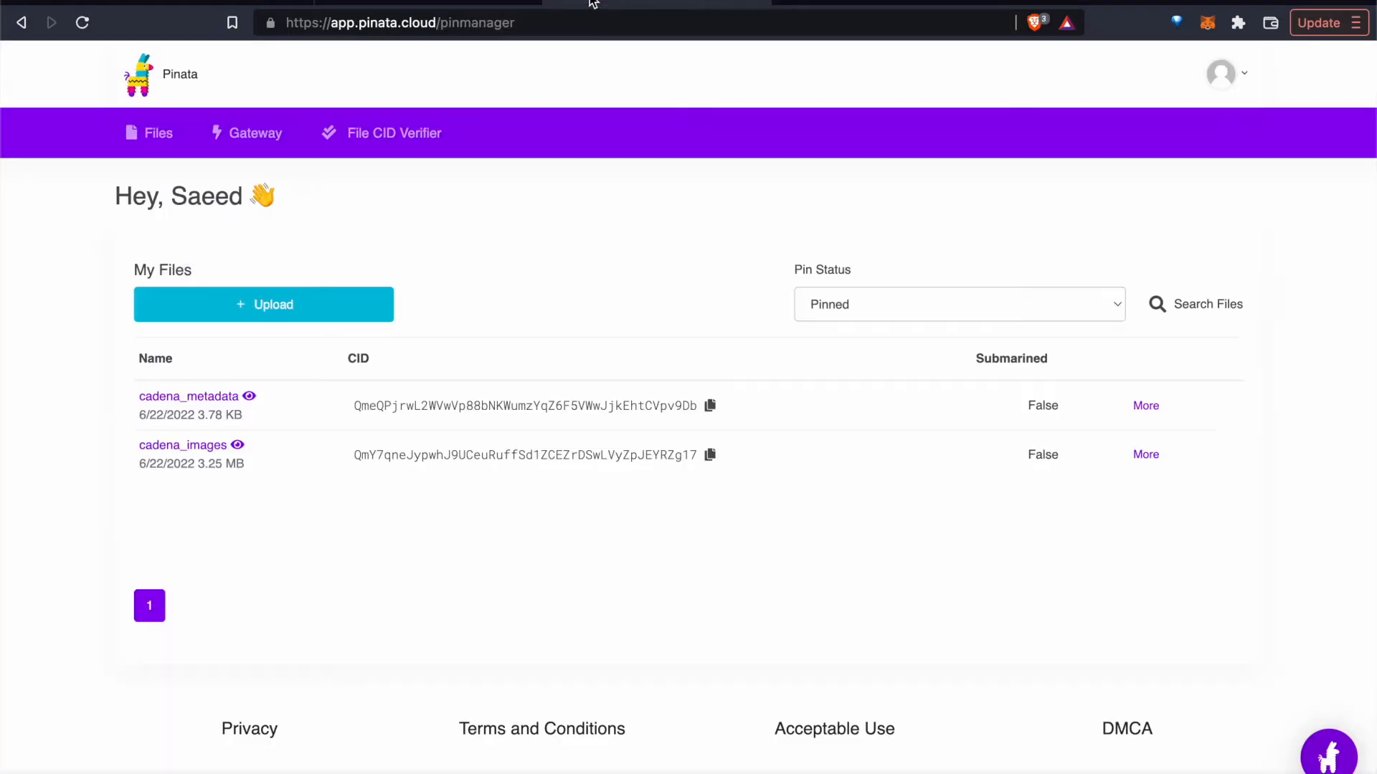
# Open cadena_metadata on IPFS and view 1.json with its name, image URL and attributes
pyautogui.click(250, 396)
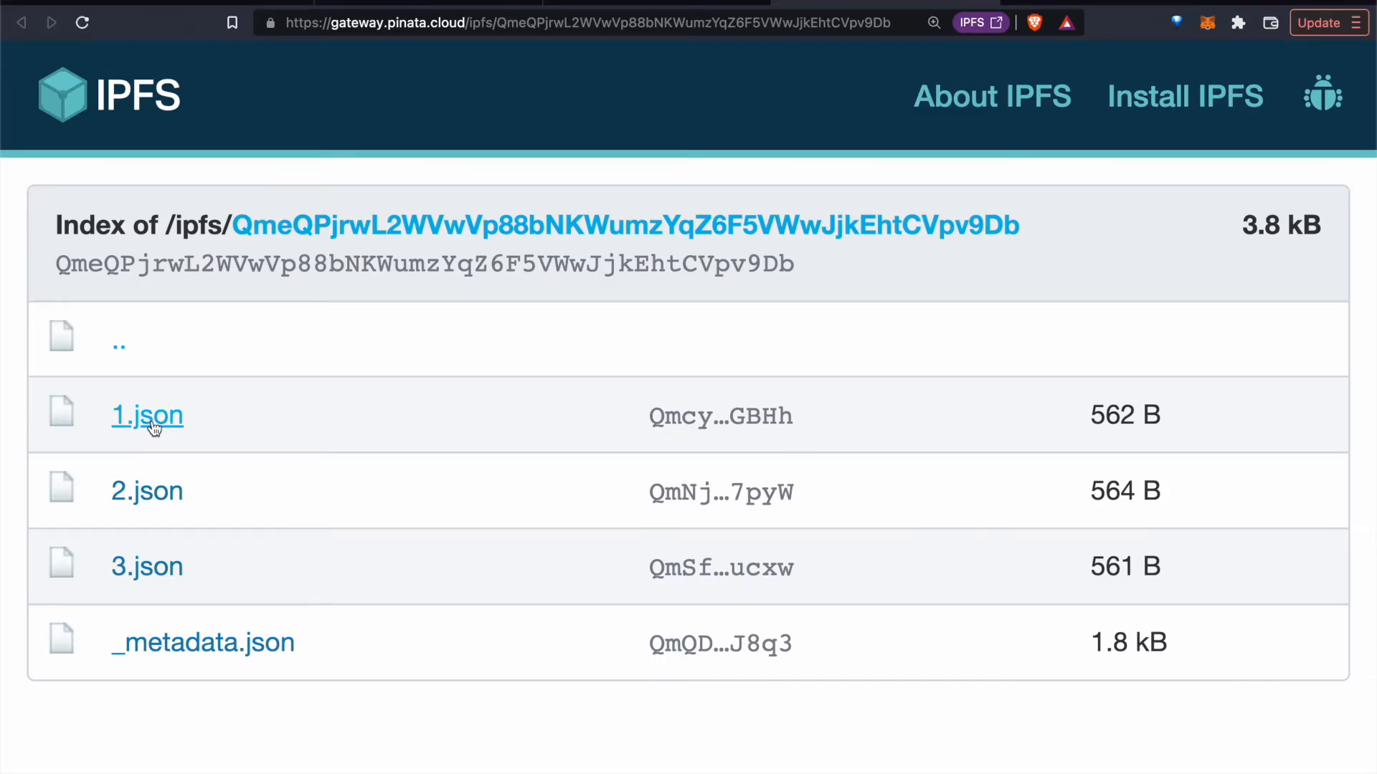
pyautogui.click(146, 416)
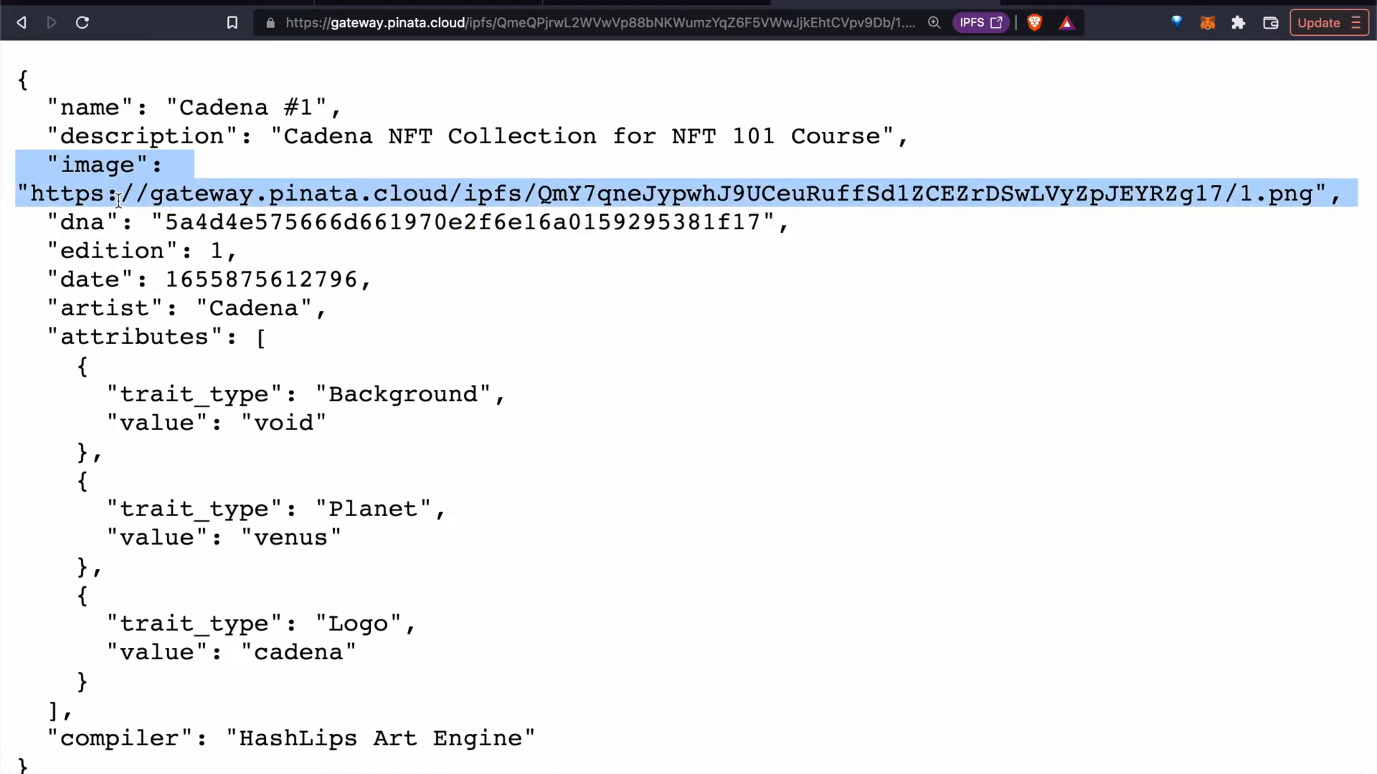
pyautogui.click(232, 193)
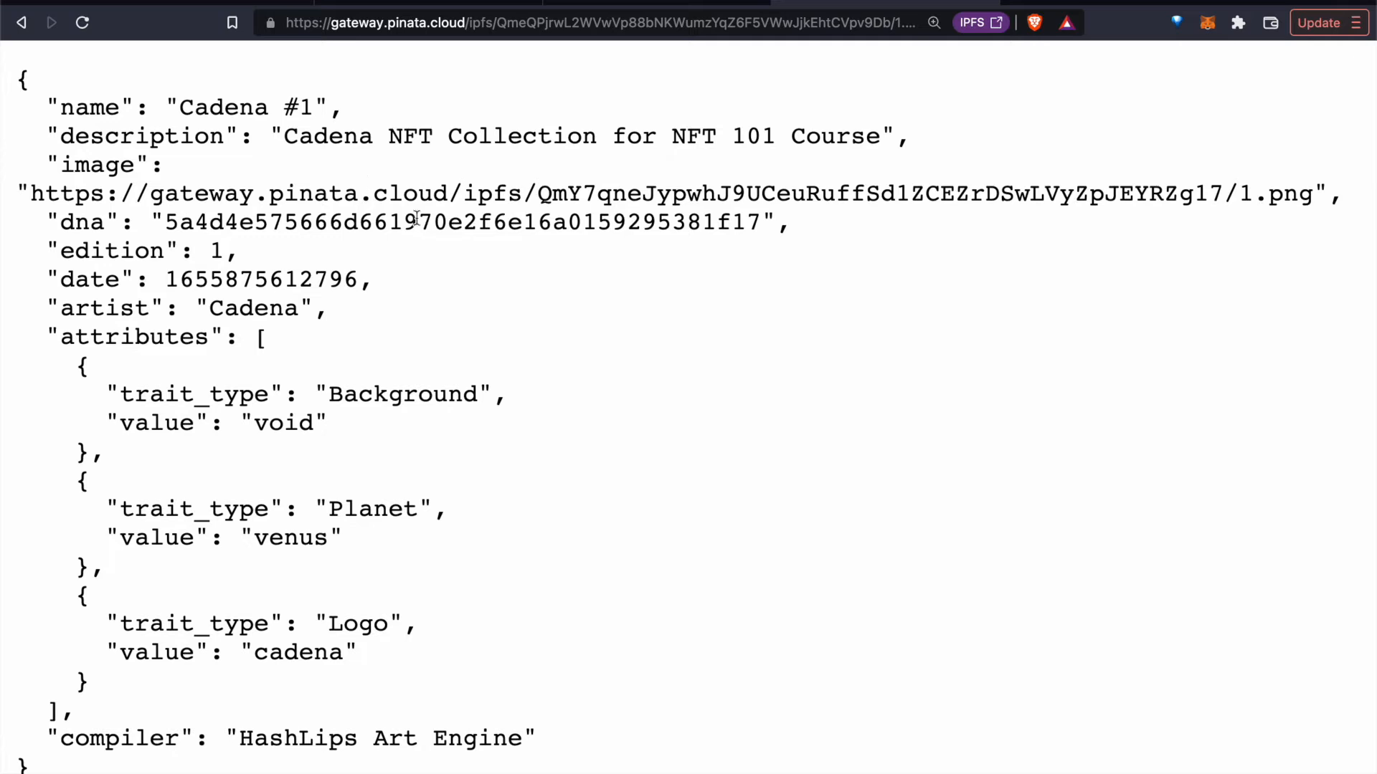
pyautogui.moveTo(601, 753)
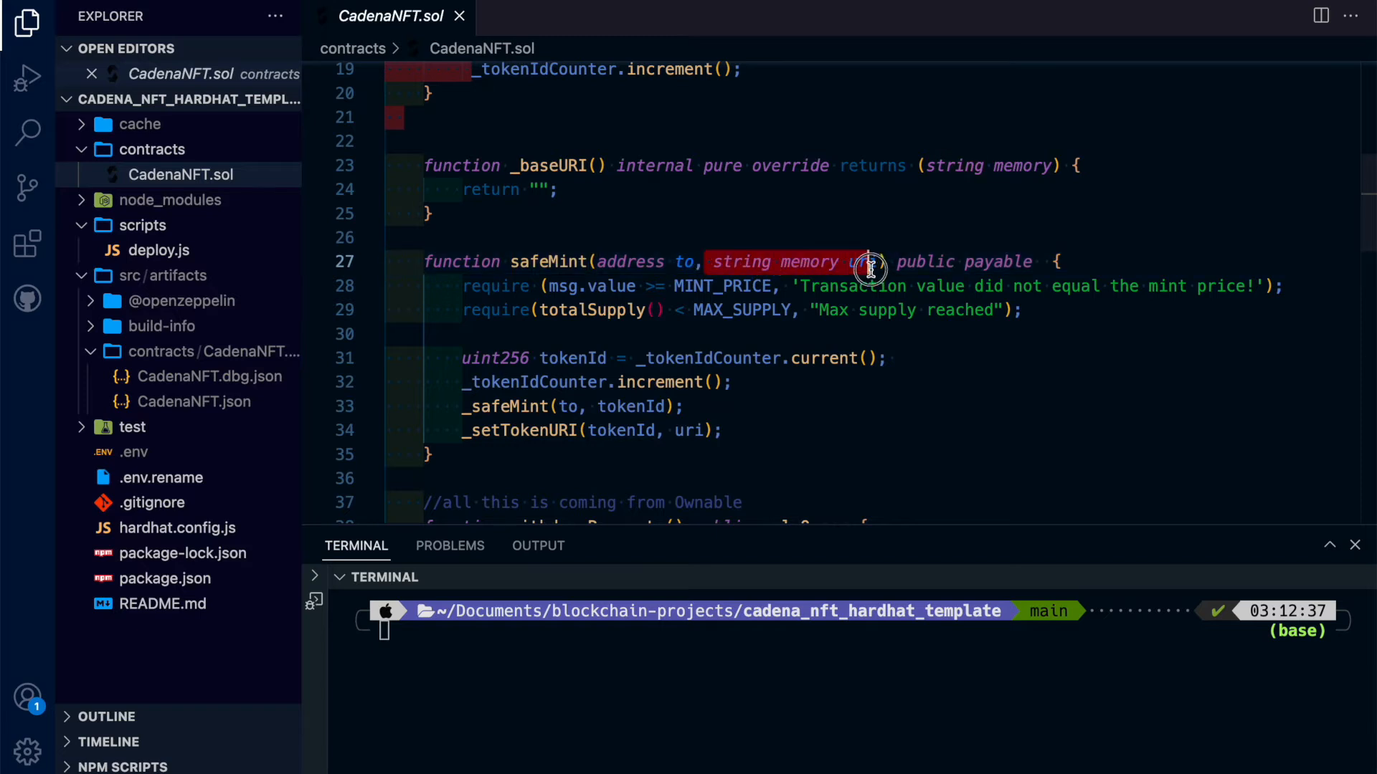
pyautogui.scroll(-3)
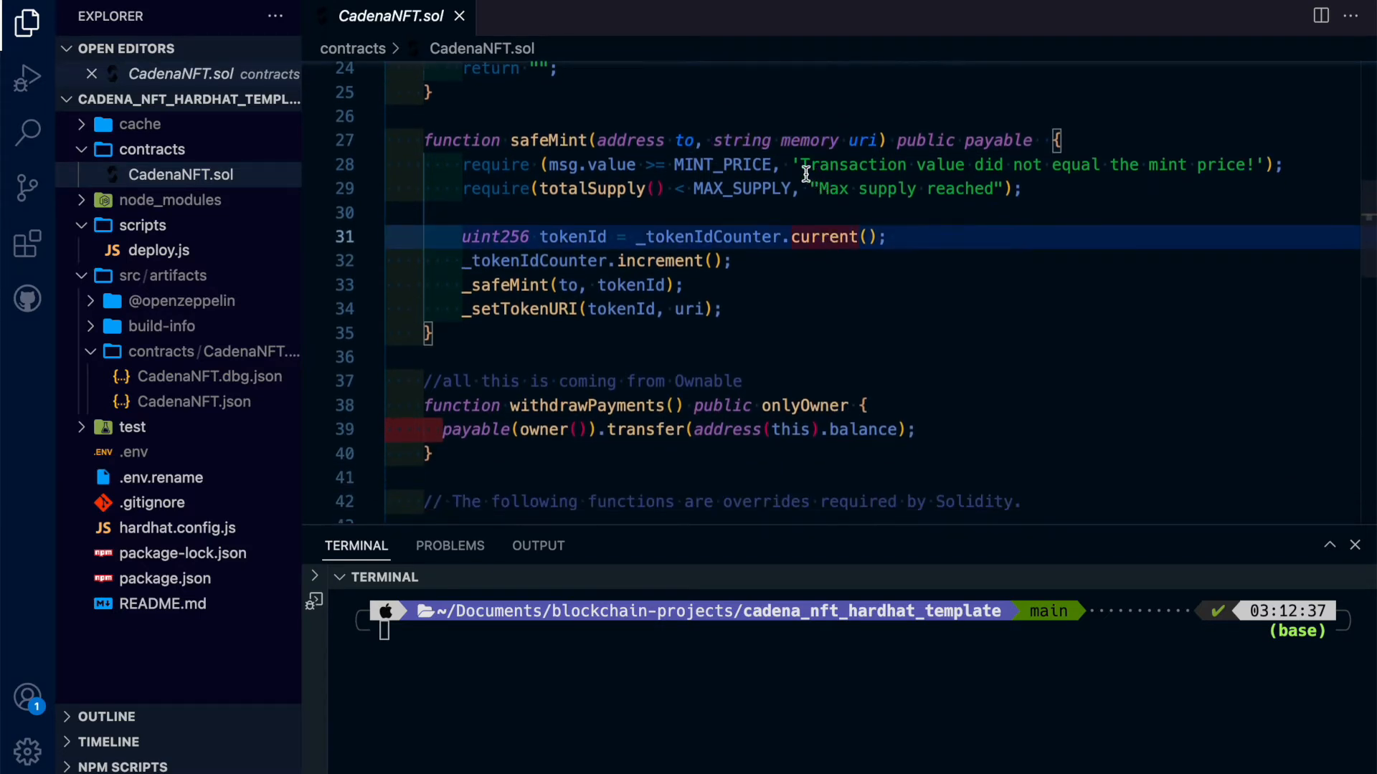
pyautogui.scroll(3)
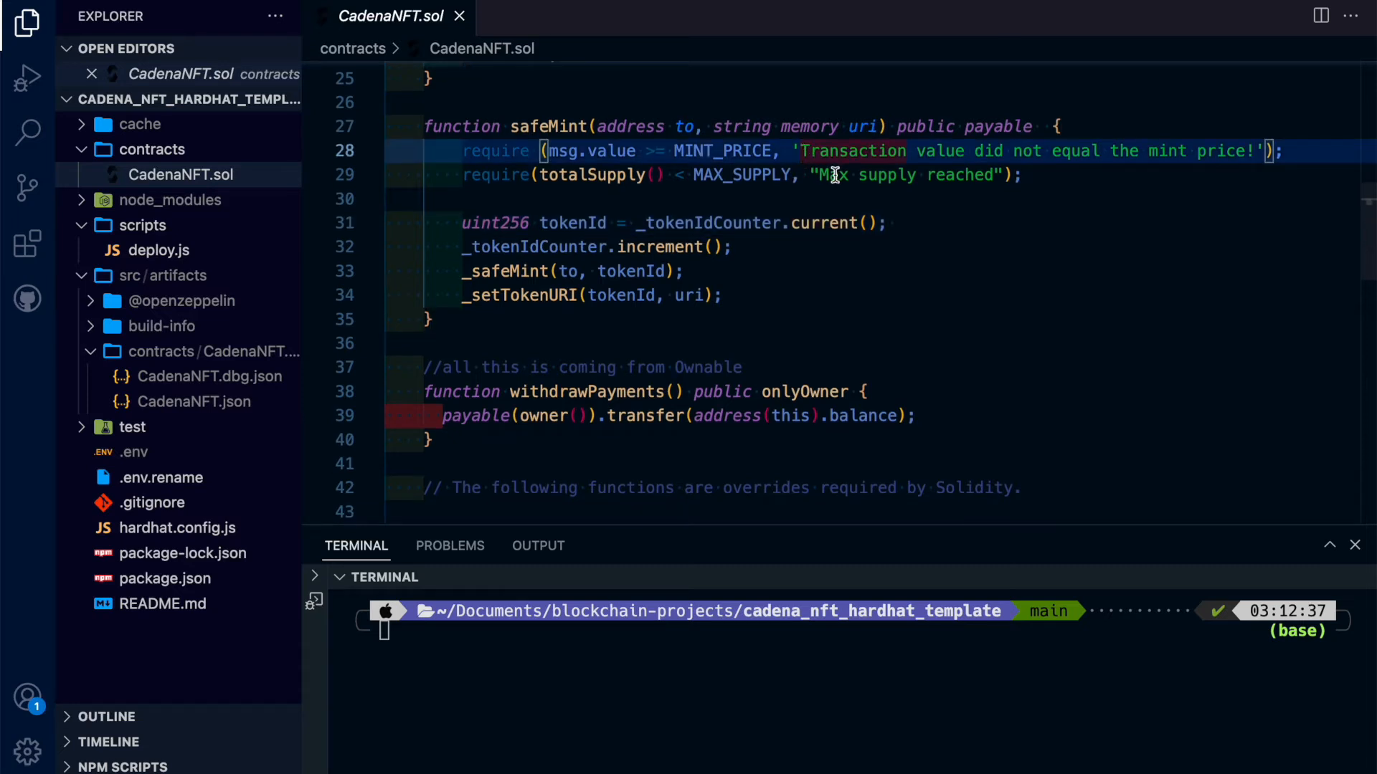
pyautogui.scroll(3)
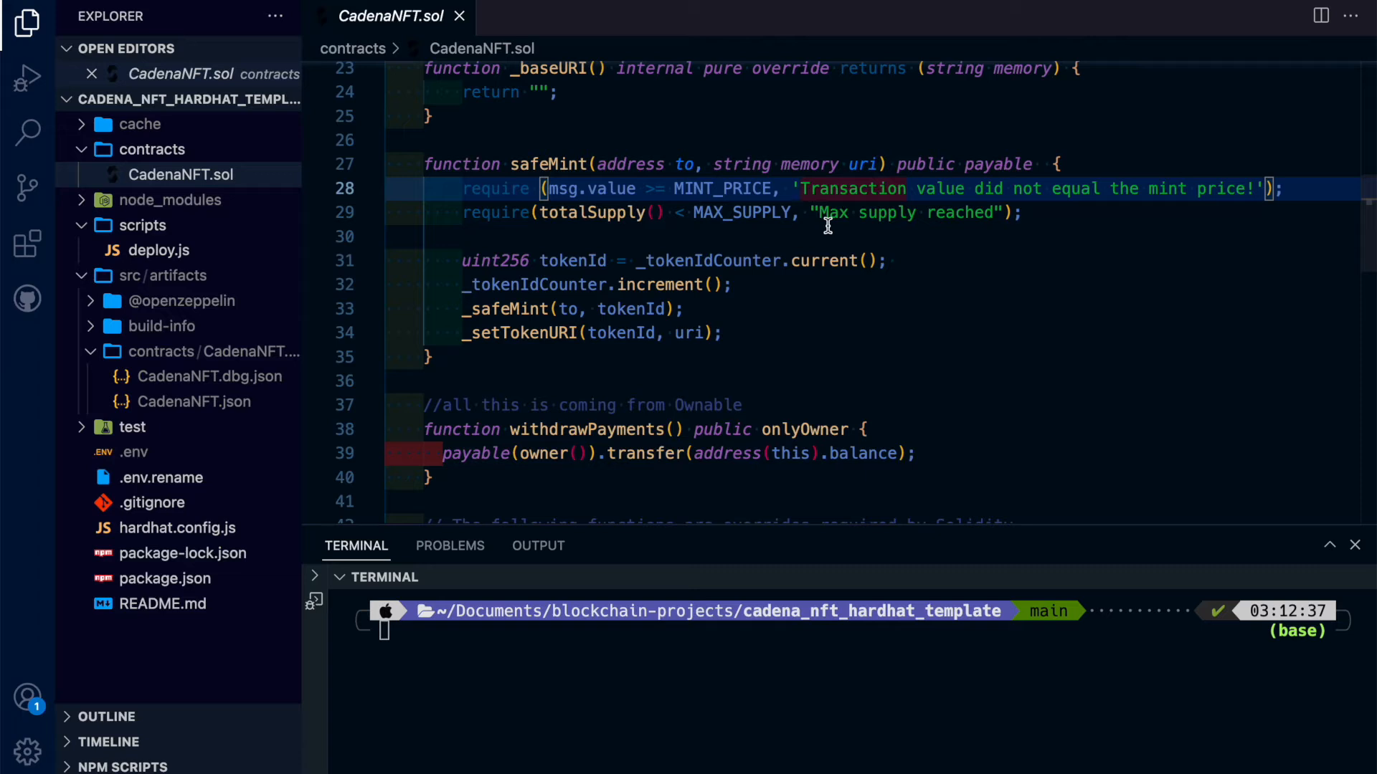
pyautogui.moveTo(798, 201)
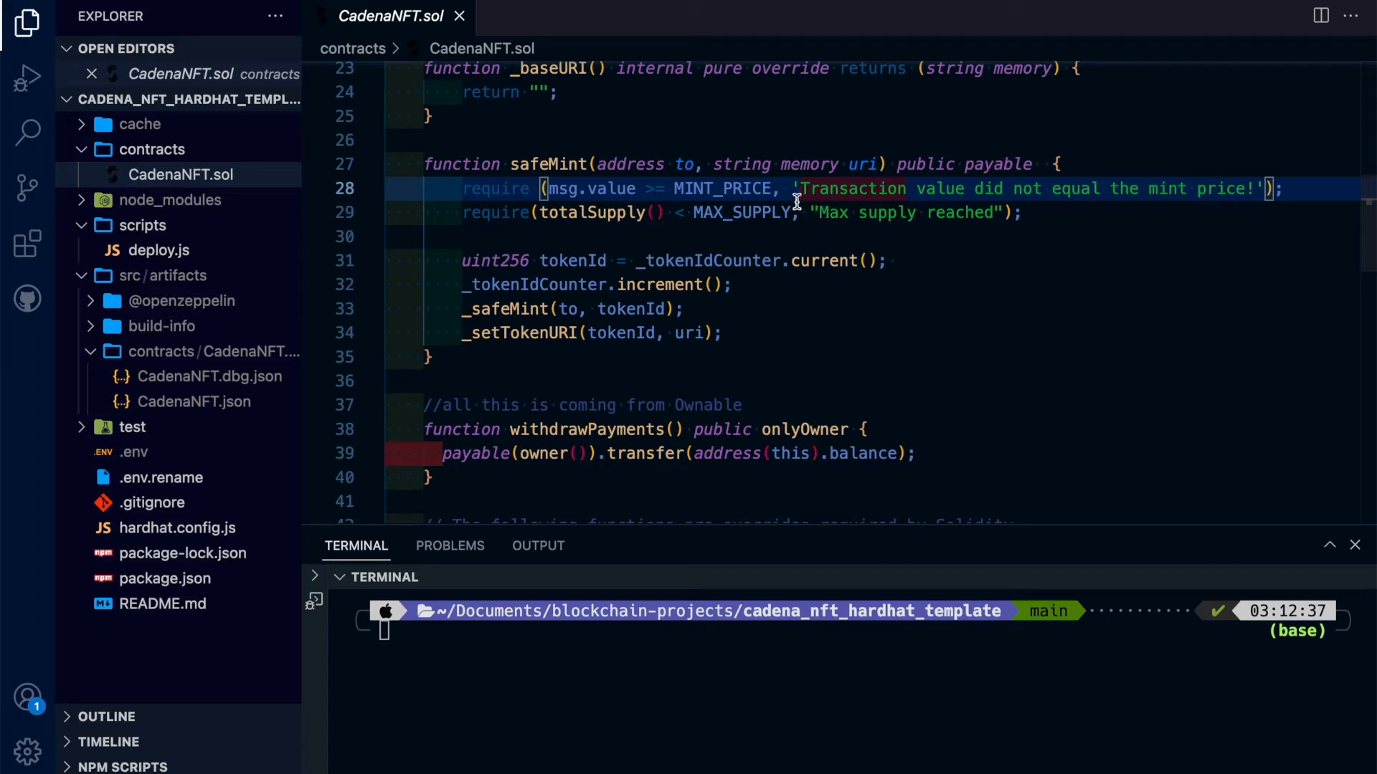
pyautogui.scroll(-3)
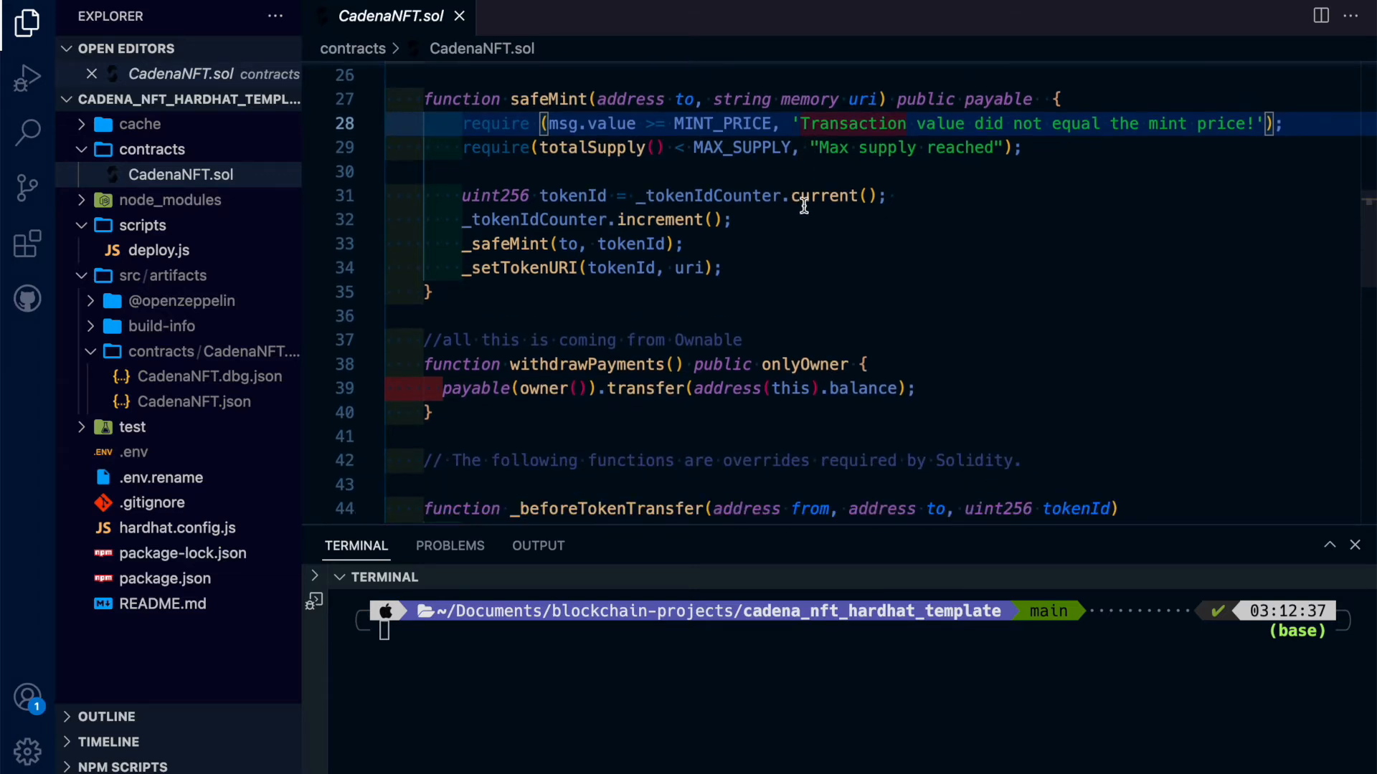
pyautogui.moveTo(791, 234)
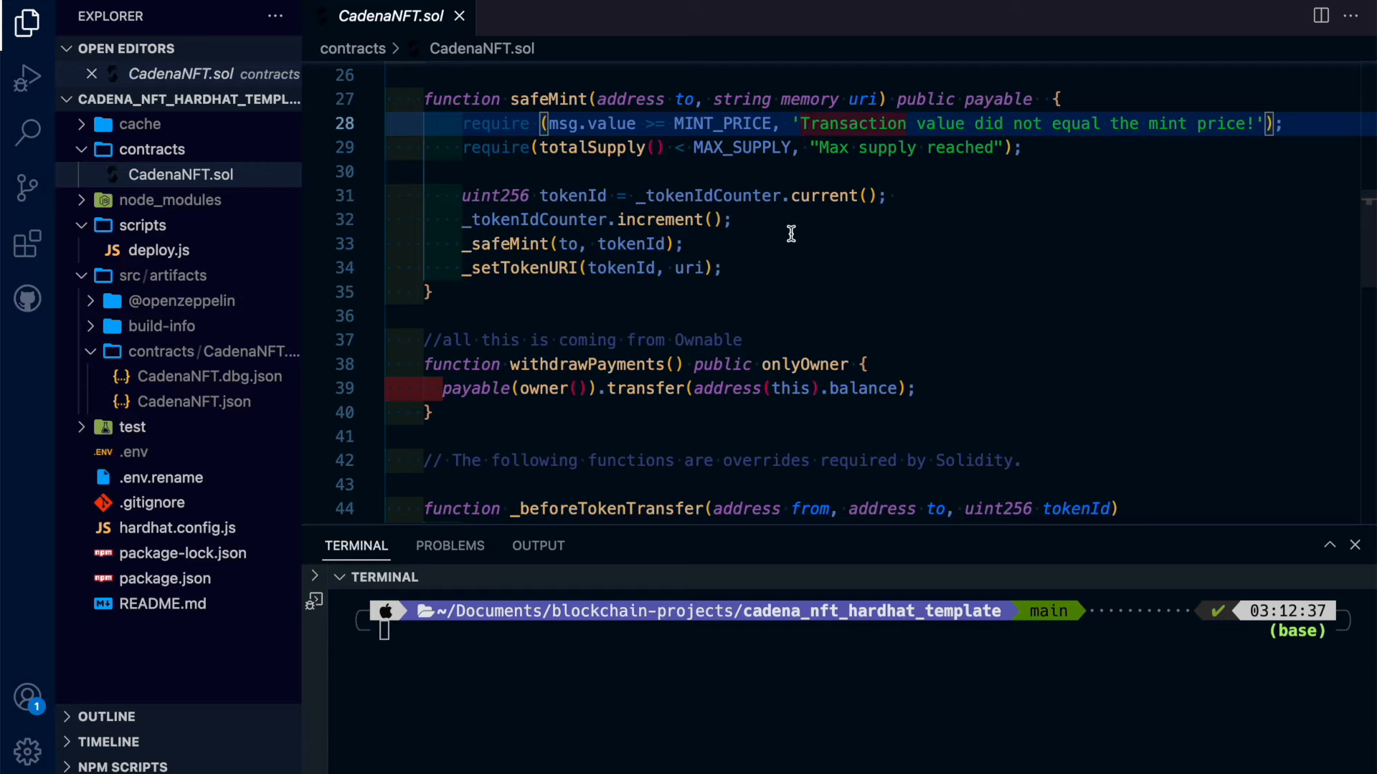
pyautogui.scroll(3)
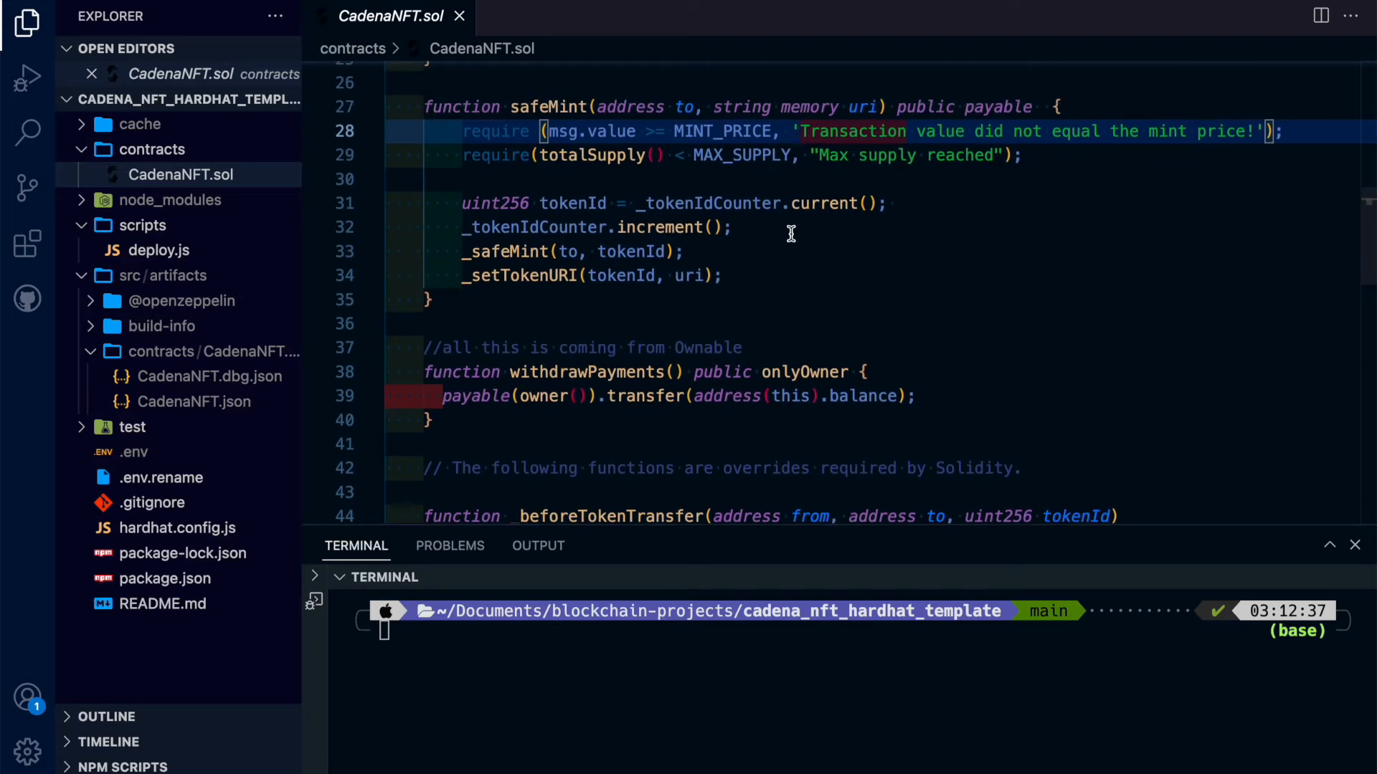
pyautogui.scroll(-3)
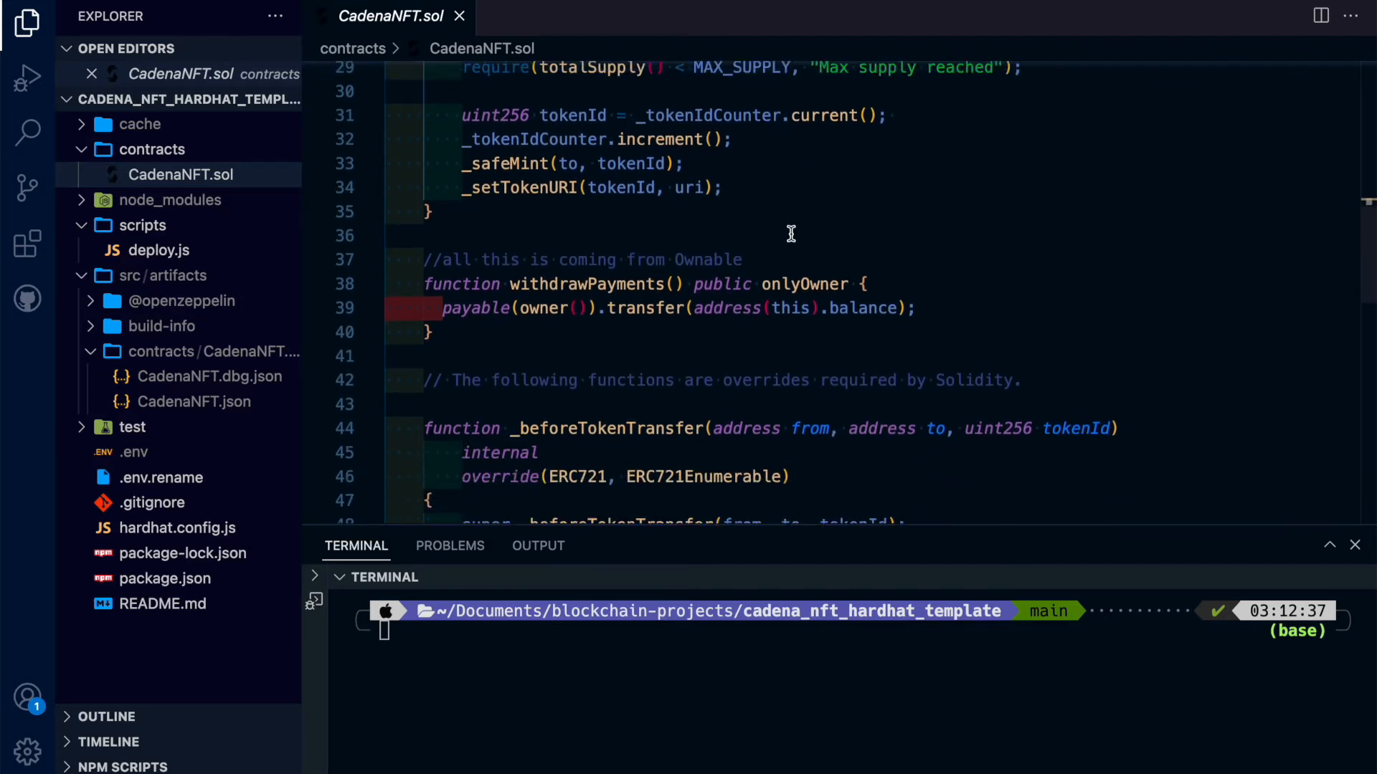
pyautogui.scroll(3)
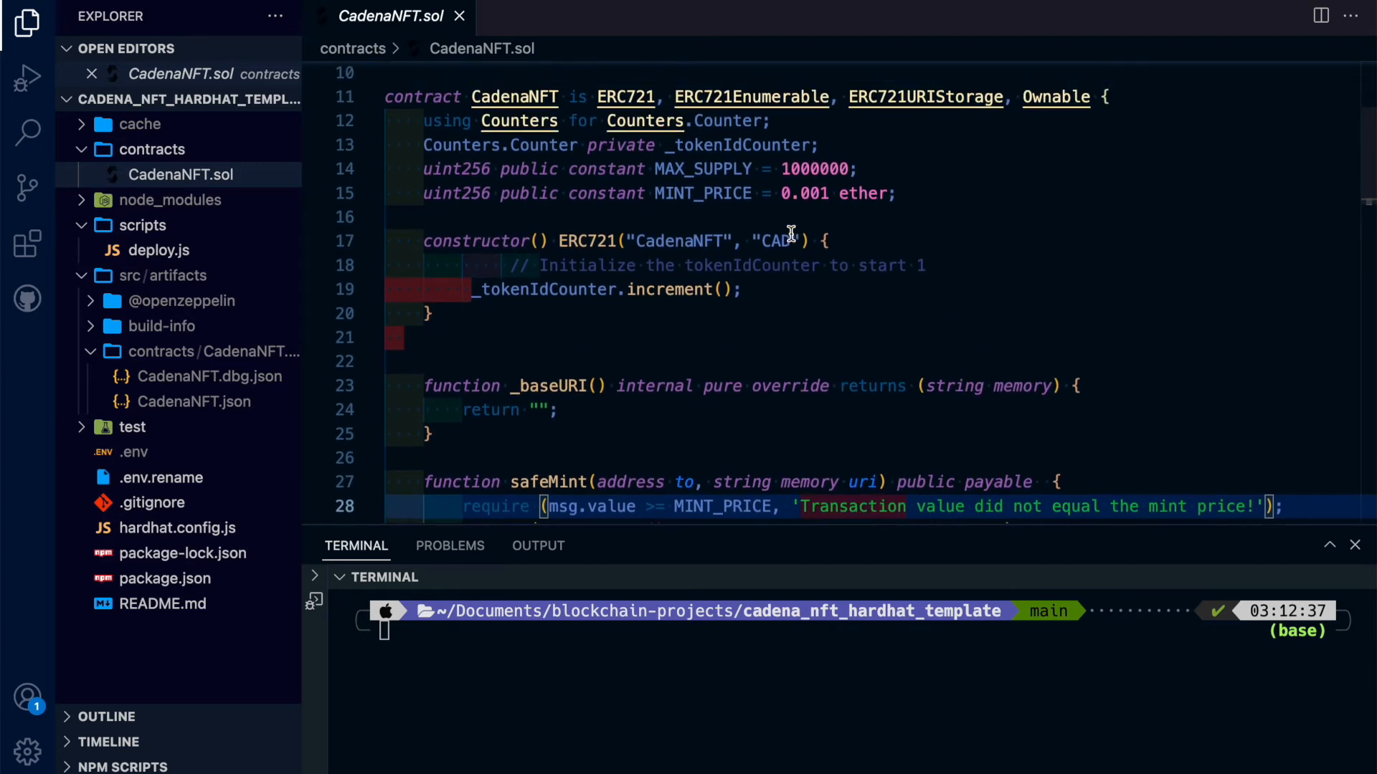
pyautogui.scroll(3)
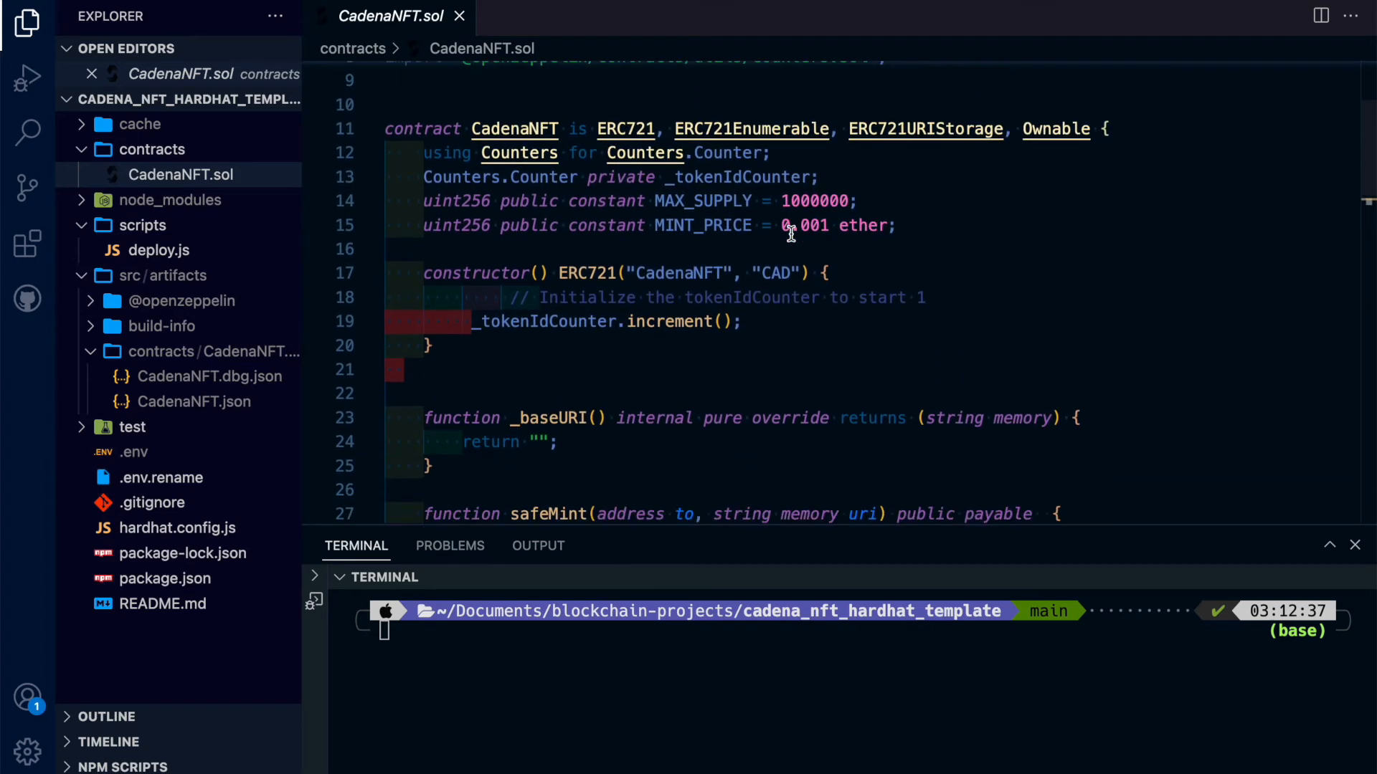
pyautogui.scroll(-3)
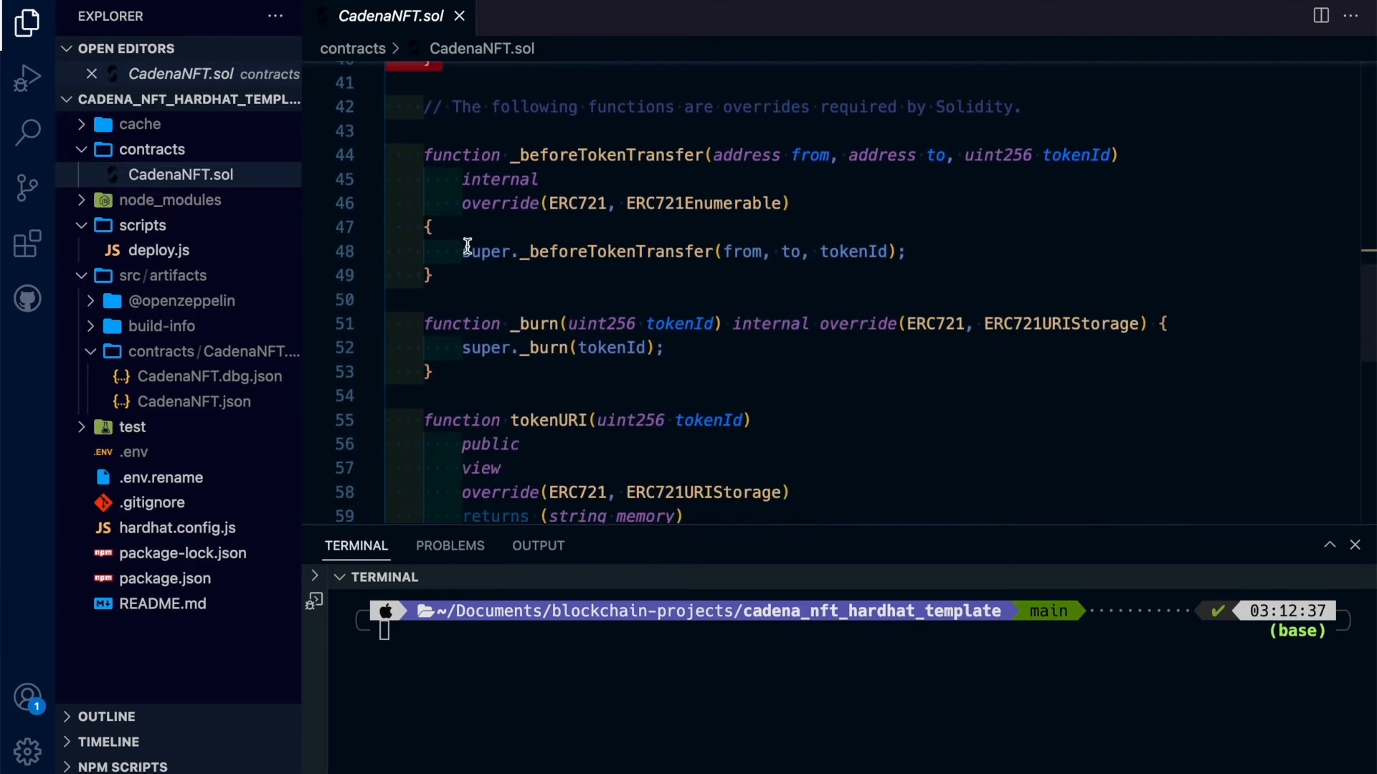
pyautogui.scroll(-3)
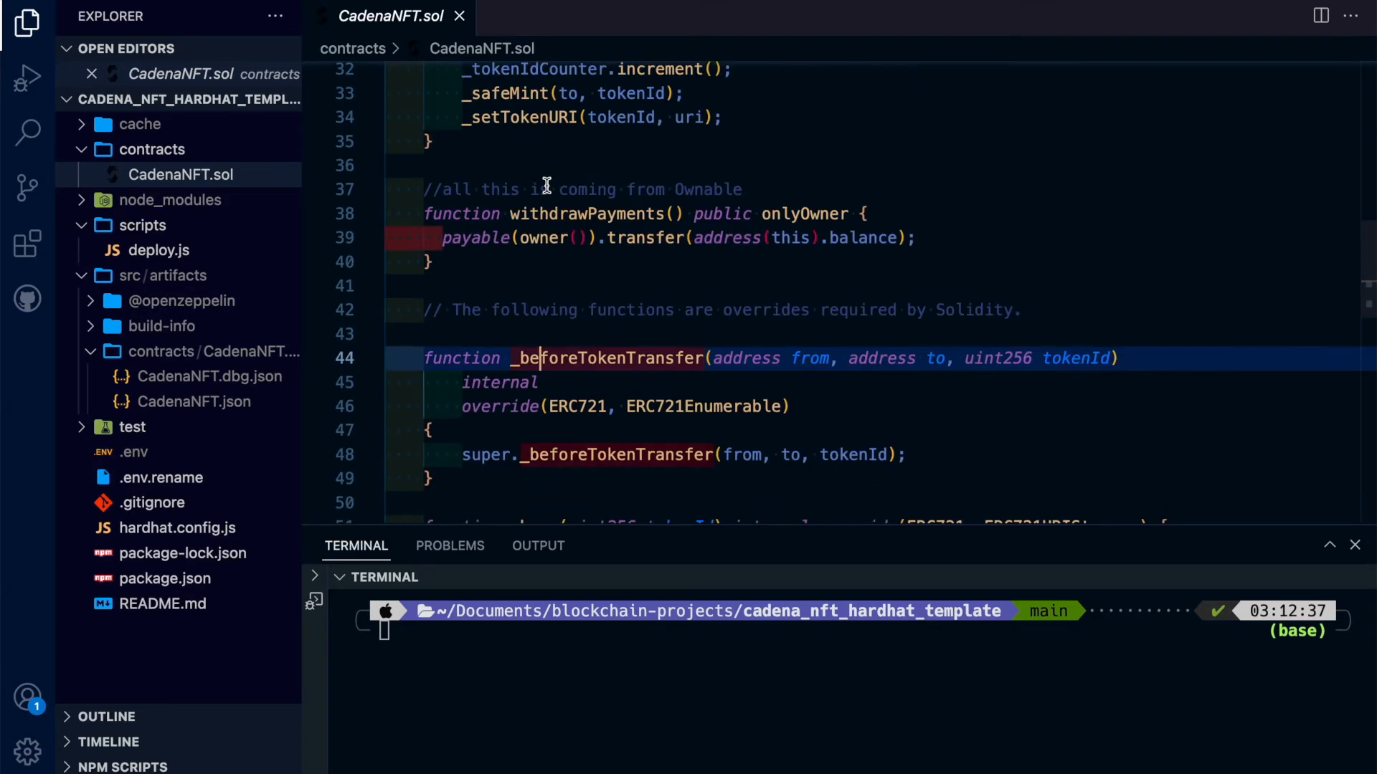
pyautogui.scroll(3)
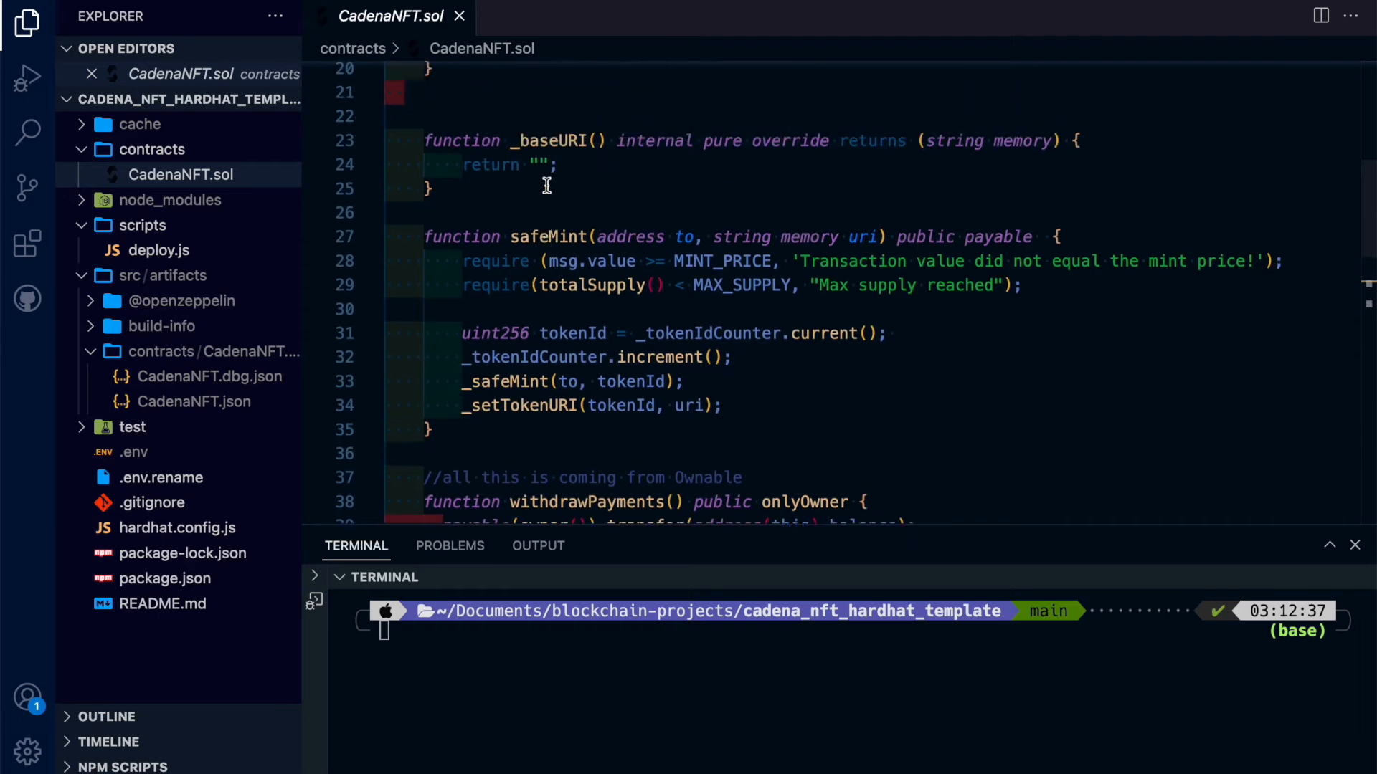
pyautogui.scroll(3)
pyautogui.write('npm install')
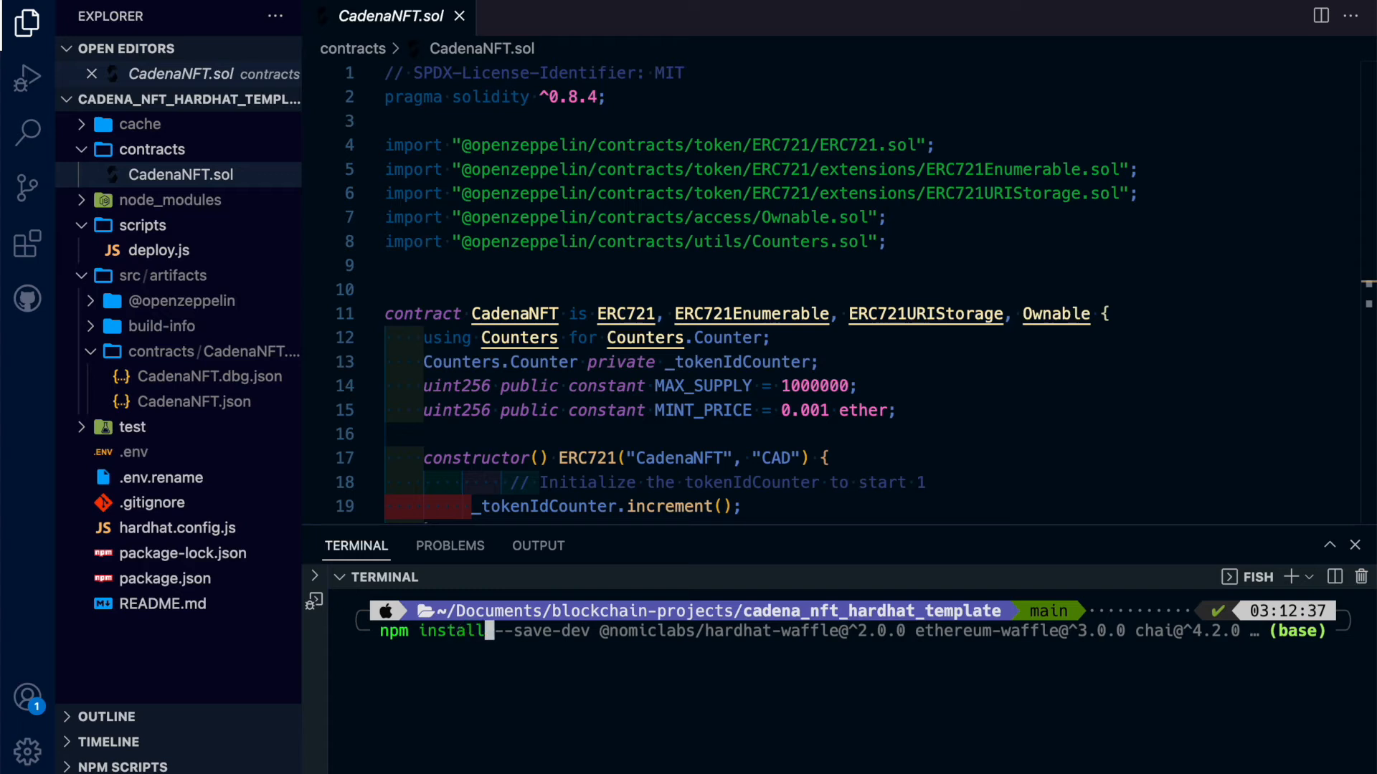
# Run npx hardhat compile and open the compiled CadenaNFT.json artifact with its ABI
pyautogui.press('Return')
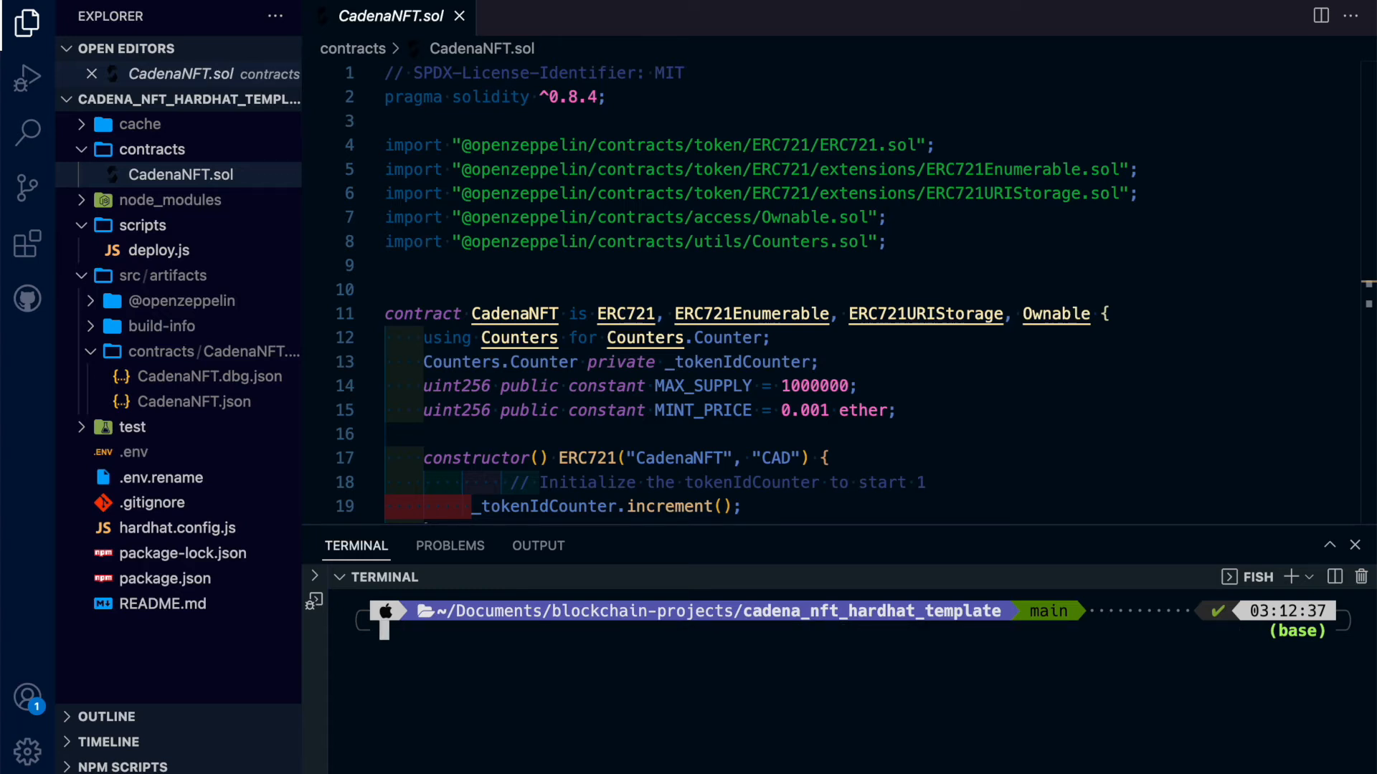
pyautogui.write('npx hardhat compile')
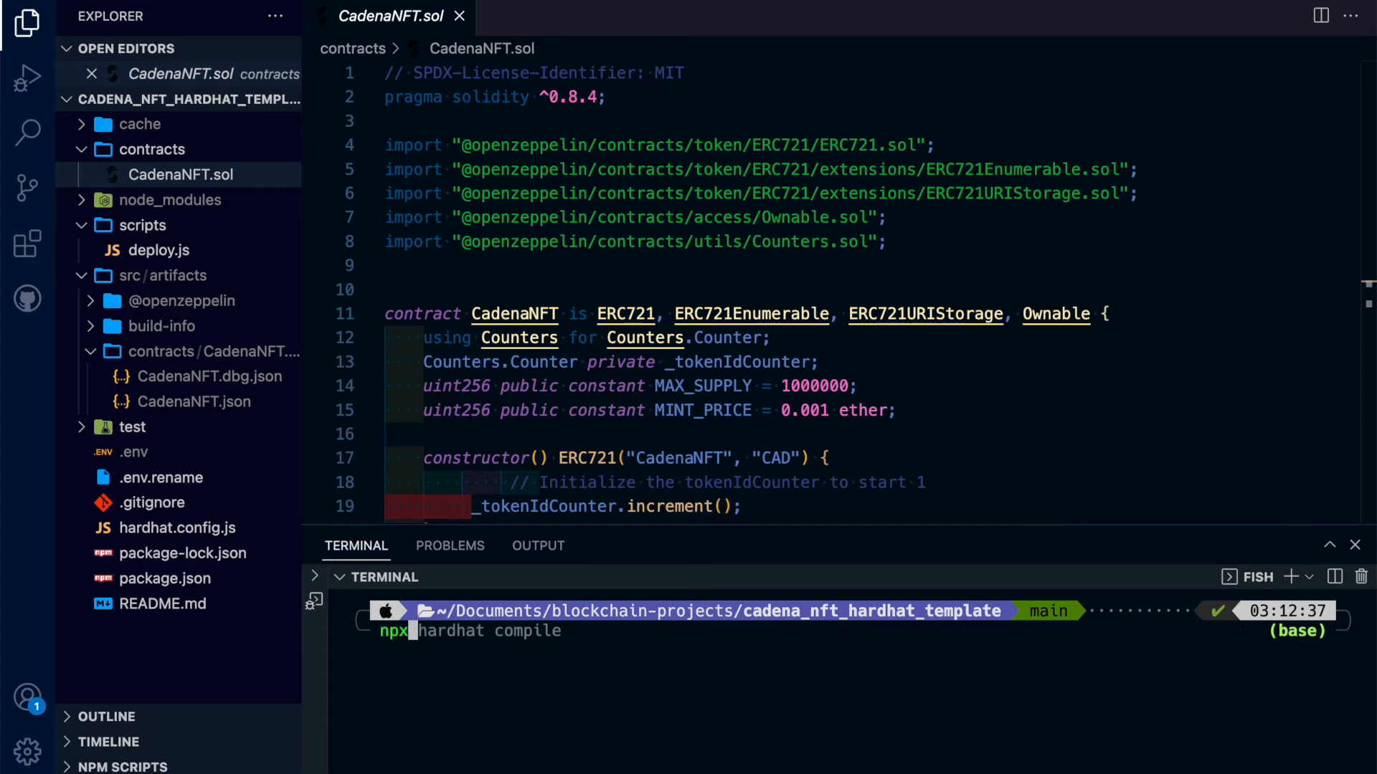
pyautogui.press('Return')
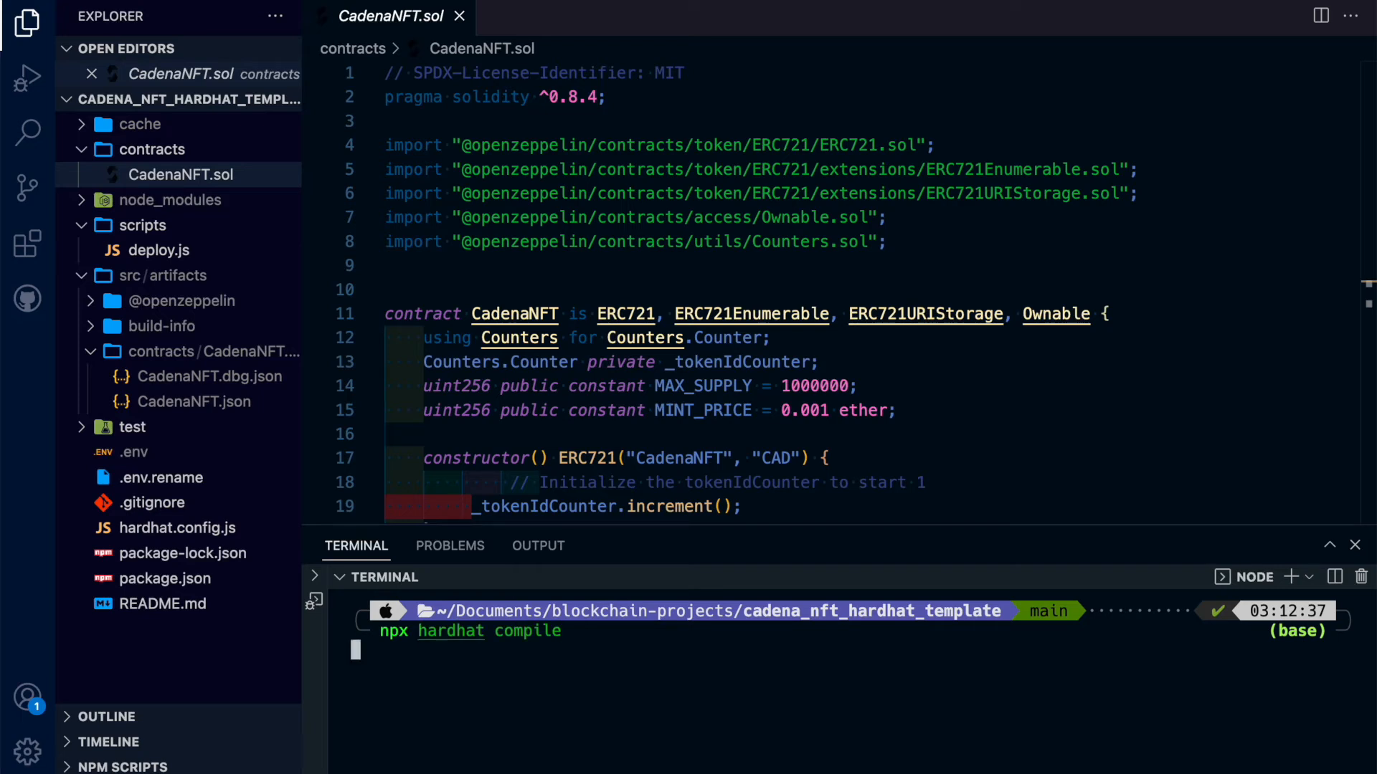
pyautogui.press('Return')
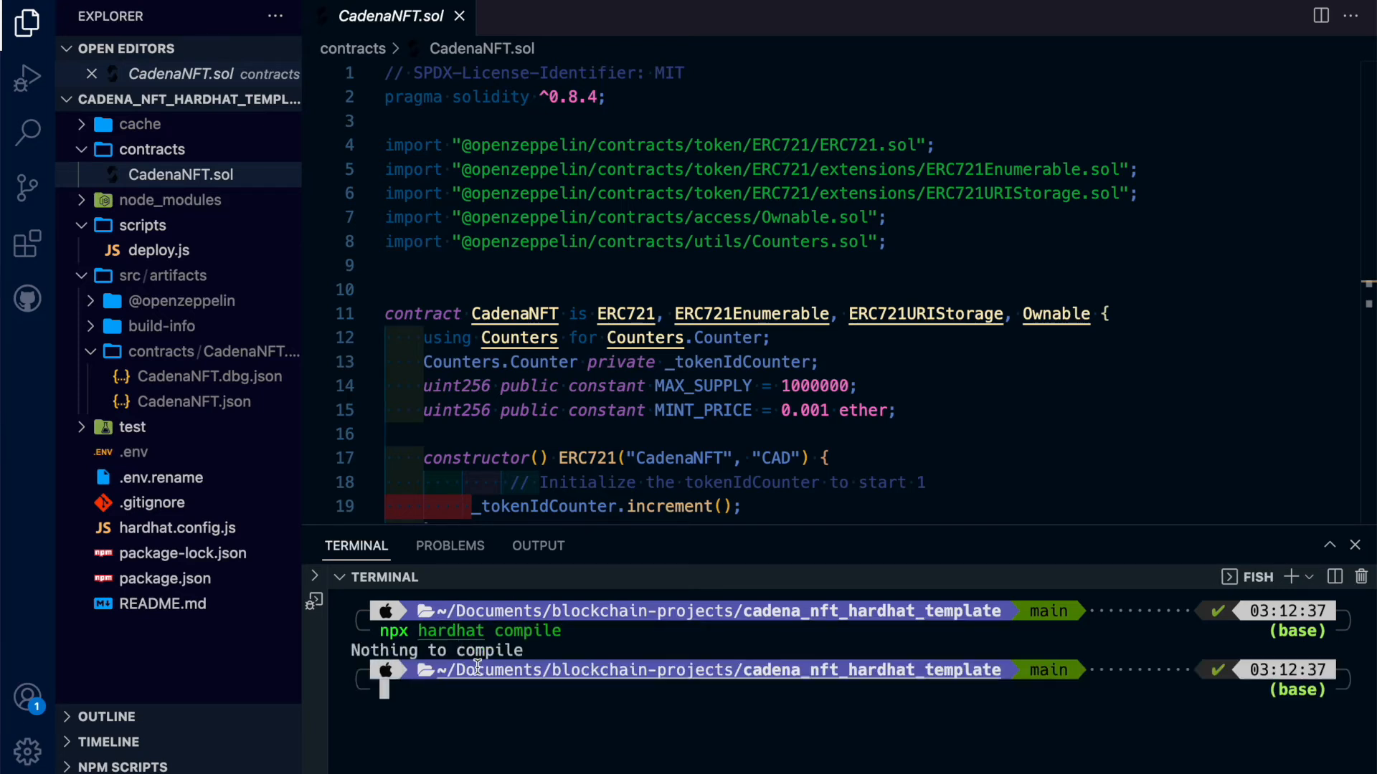
pyautogui.click(193, 402)
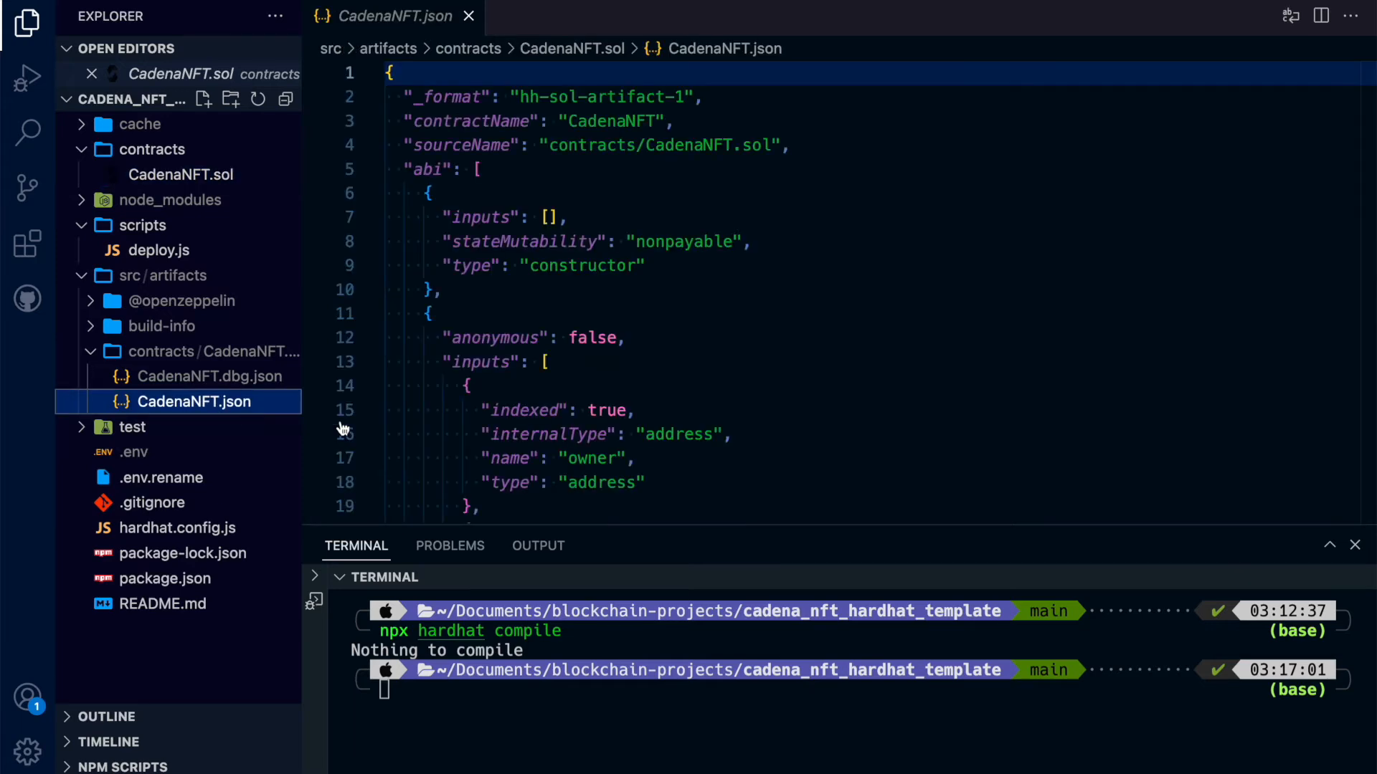
pyautogui.scroll(-3)
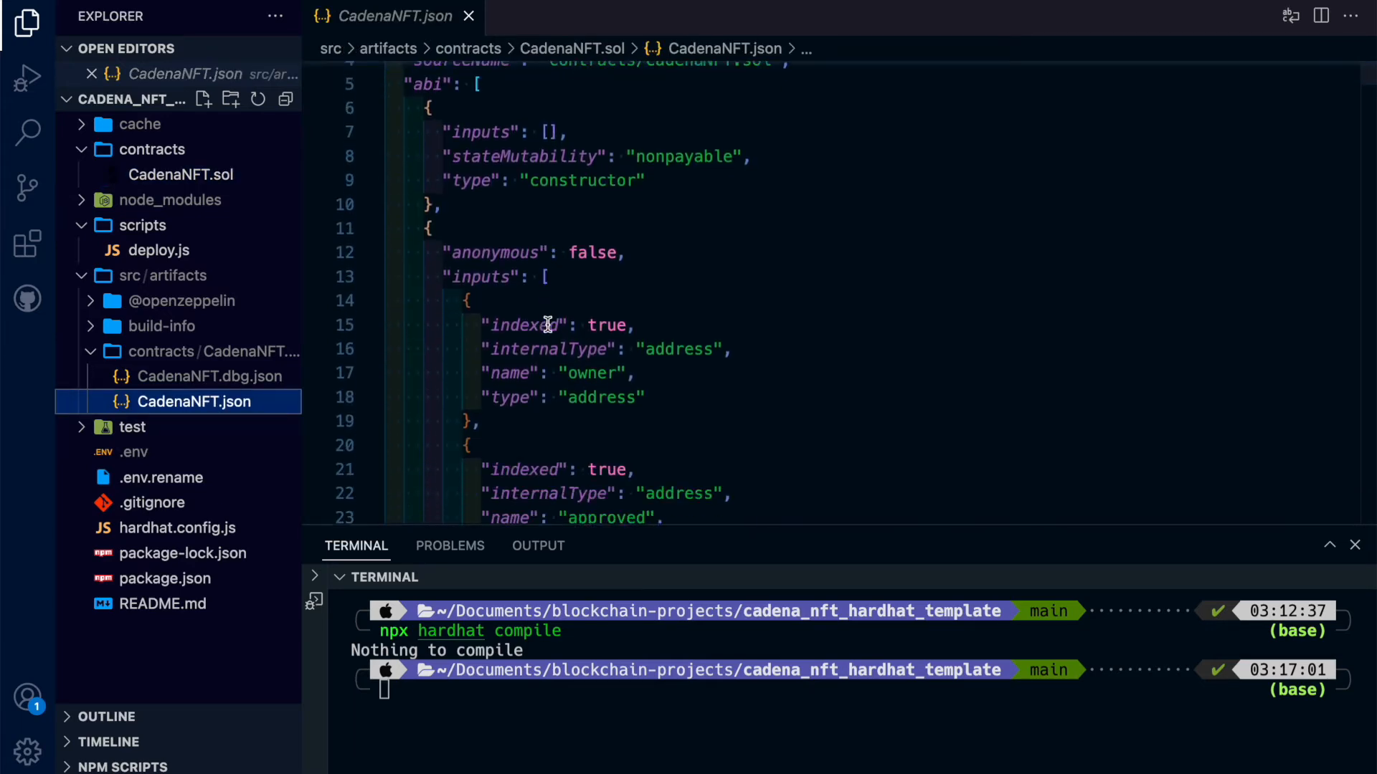
pyautogui.scroll(3)
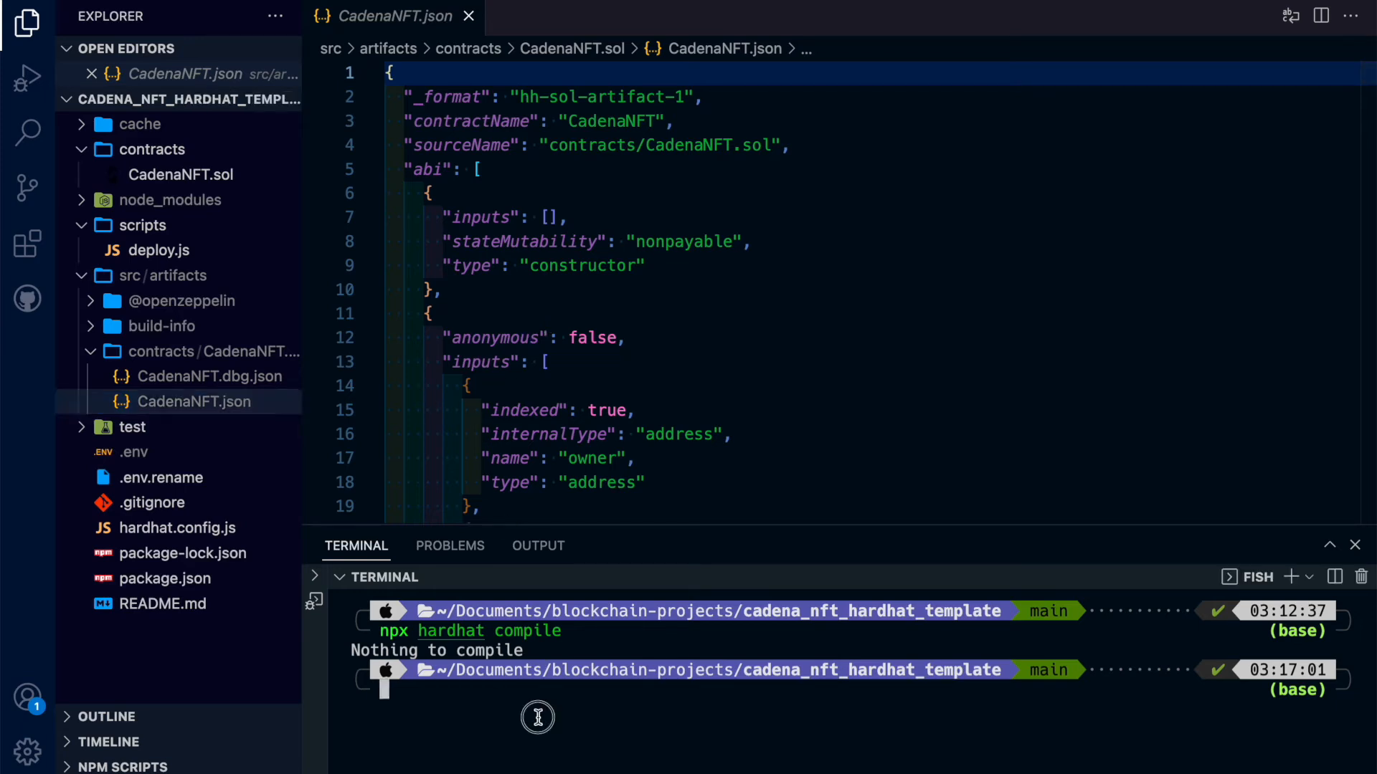
# Run the Hardhat deploy script against Rinkeby to print the address, then reopen CadenaNFT.sol
pyautogui.write('npx hardhat compile')
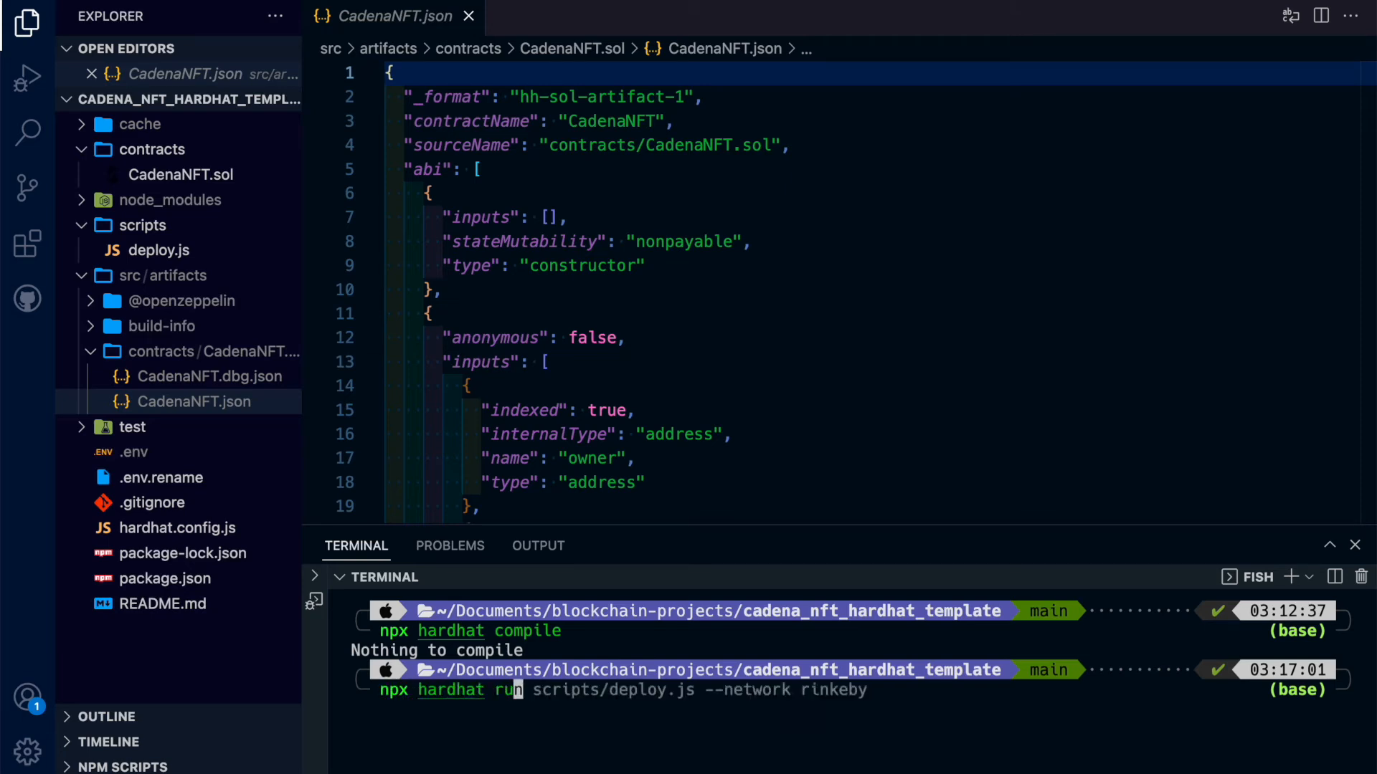
pyautogui.press('Return')
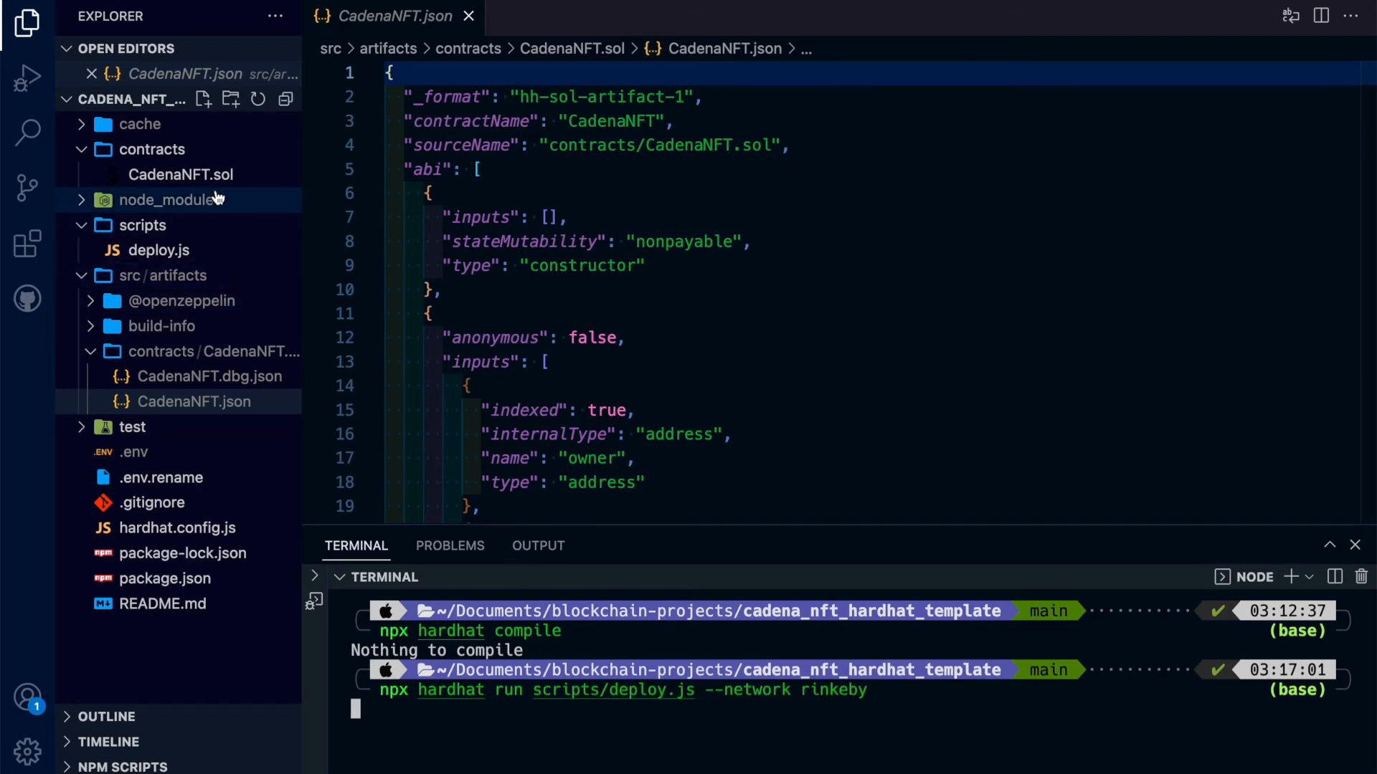
pyautogui.click(181, 173)
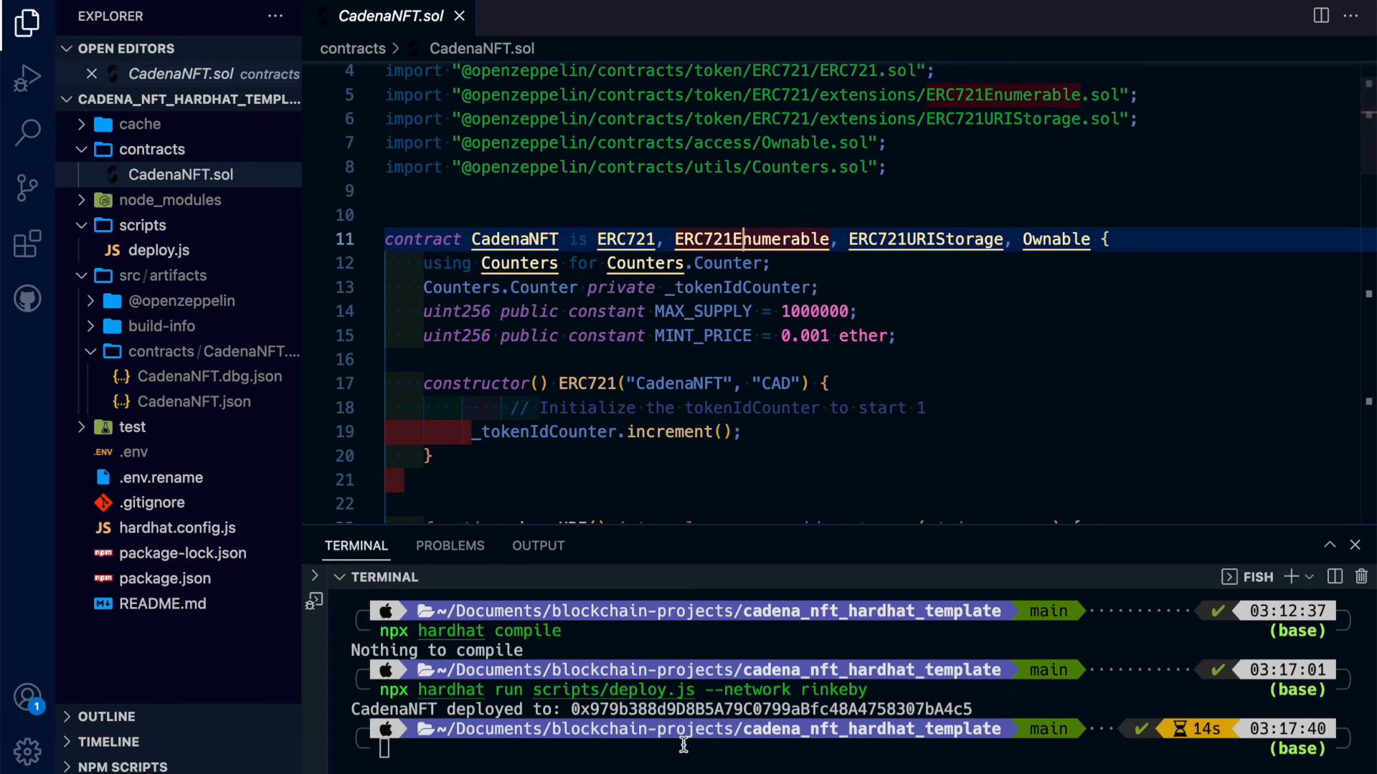
pyautogui.moveTo(684, 472)
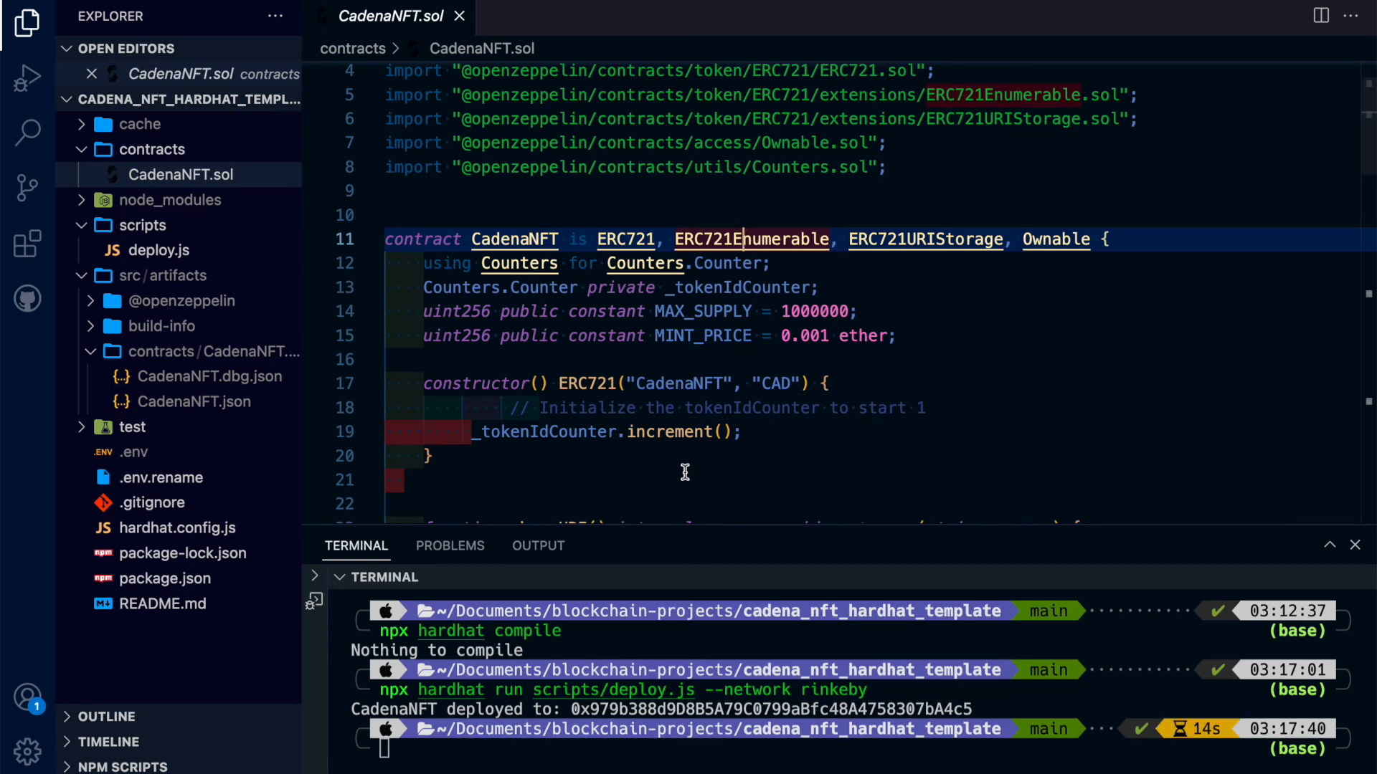
pyautogui.scroll(-3)
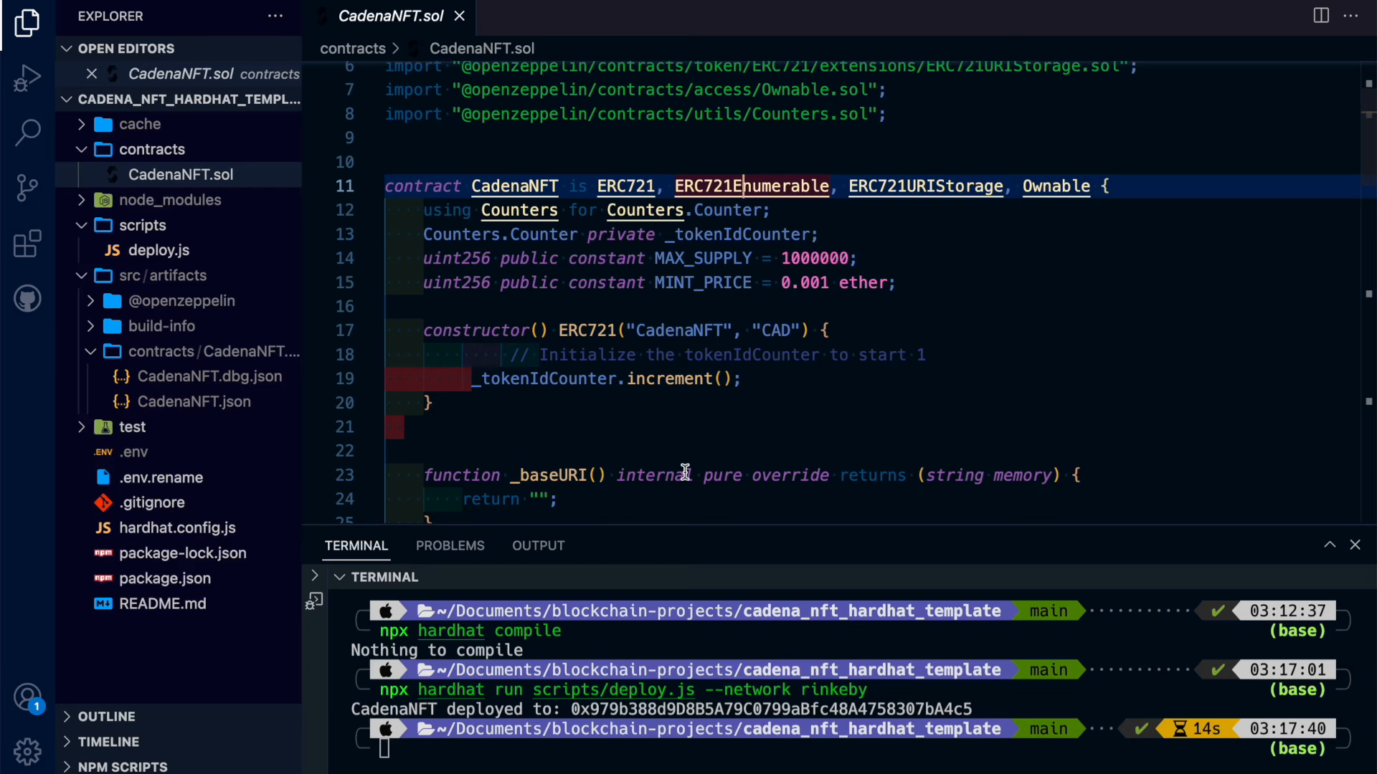
pyautogui.scroll(-3)
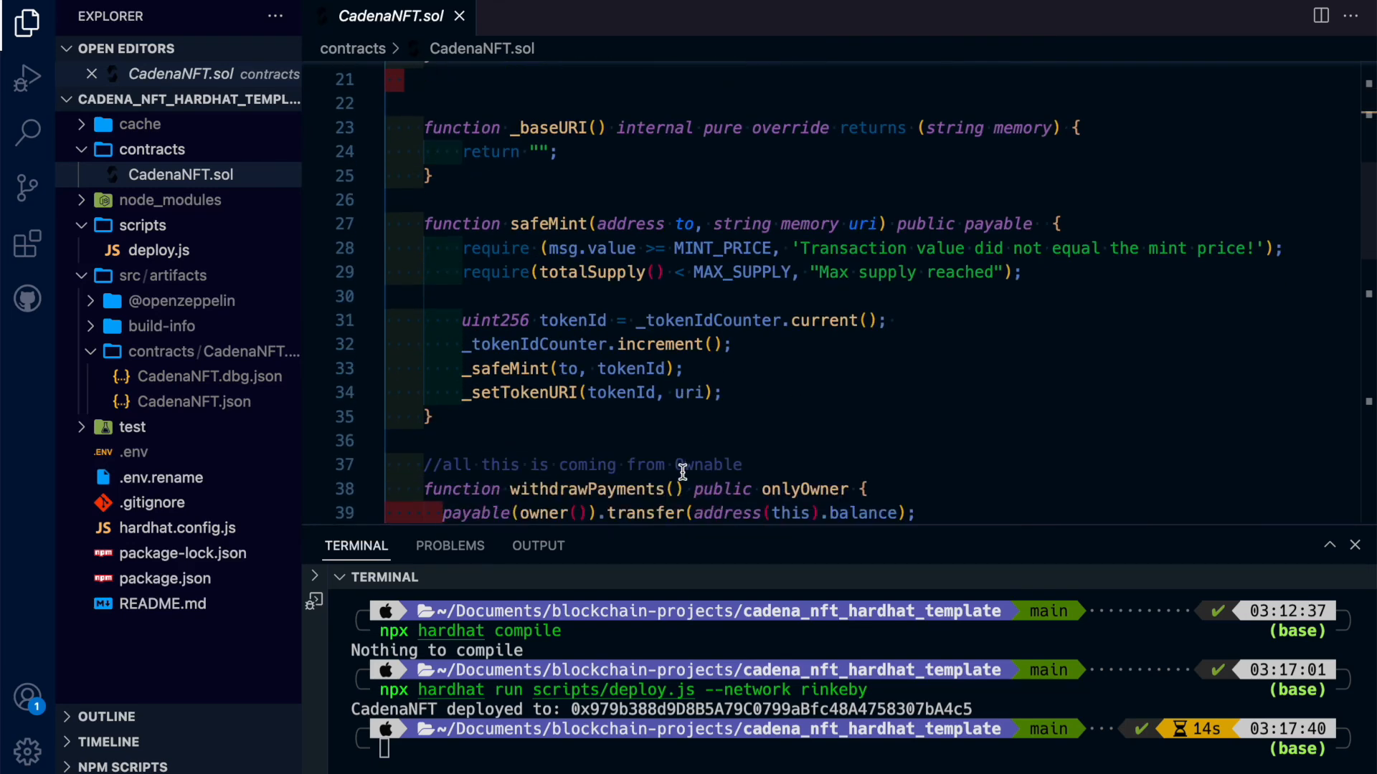
pyautogui.click(334, 233)
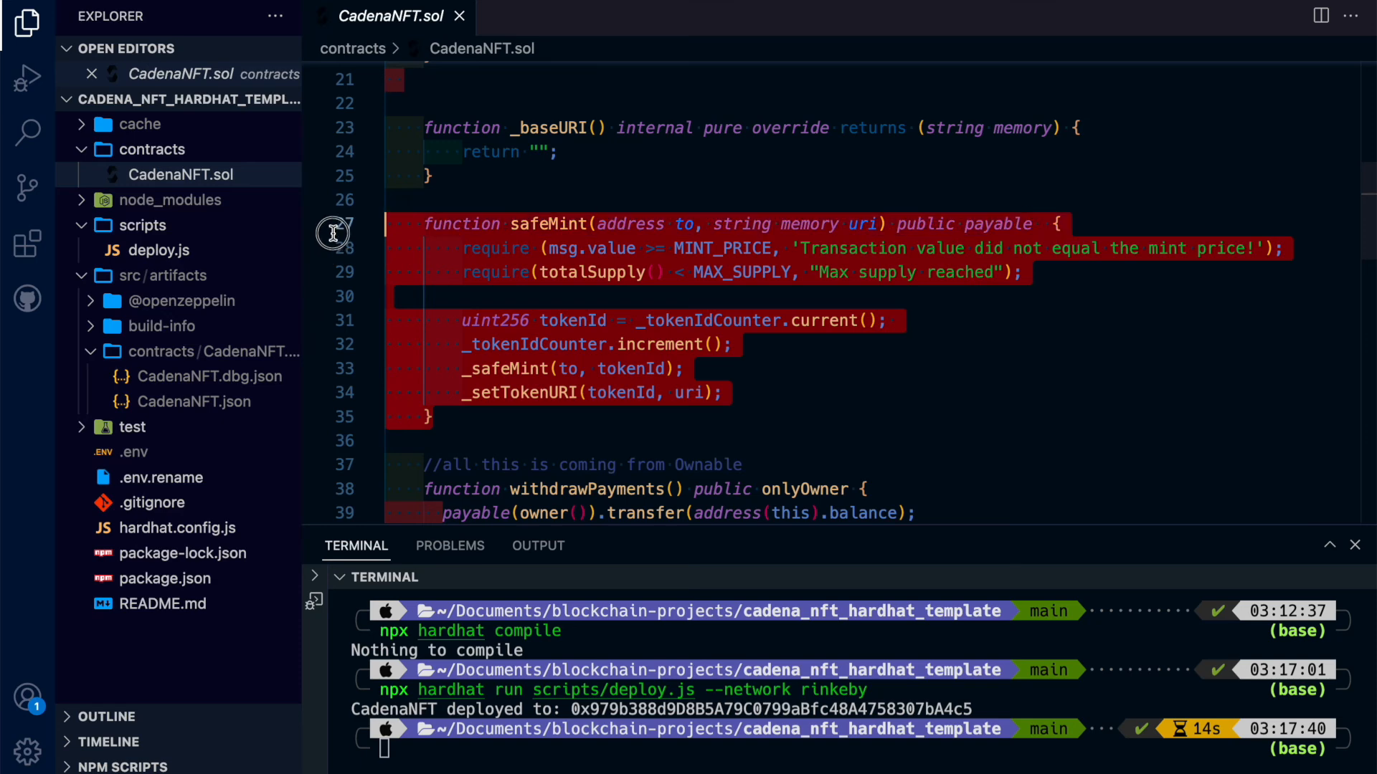
pyautogui.scroll(3)
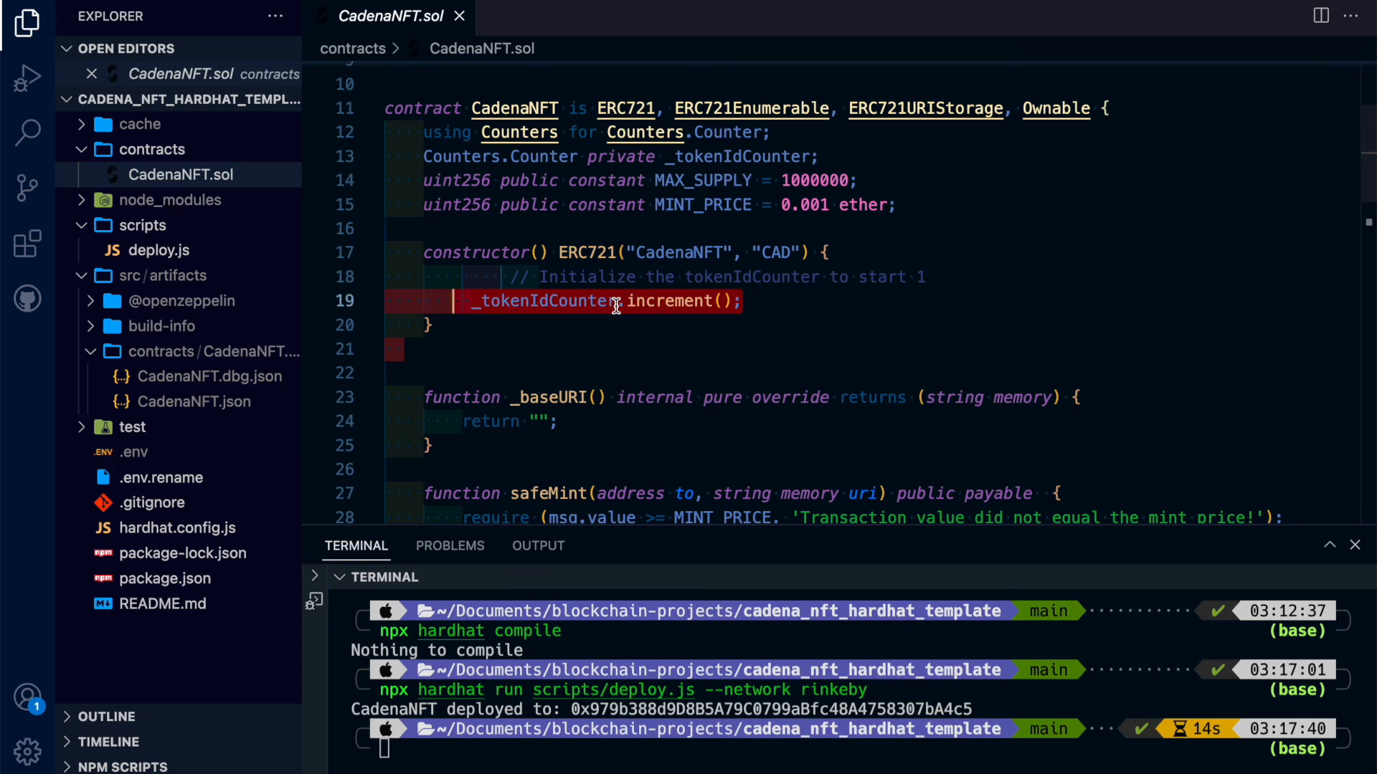
pyautogui.moveTo(466, 348)
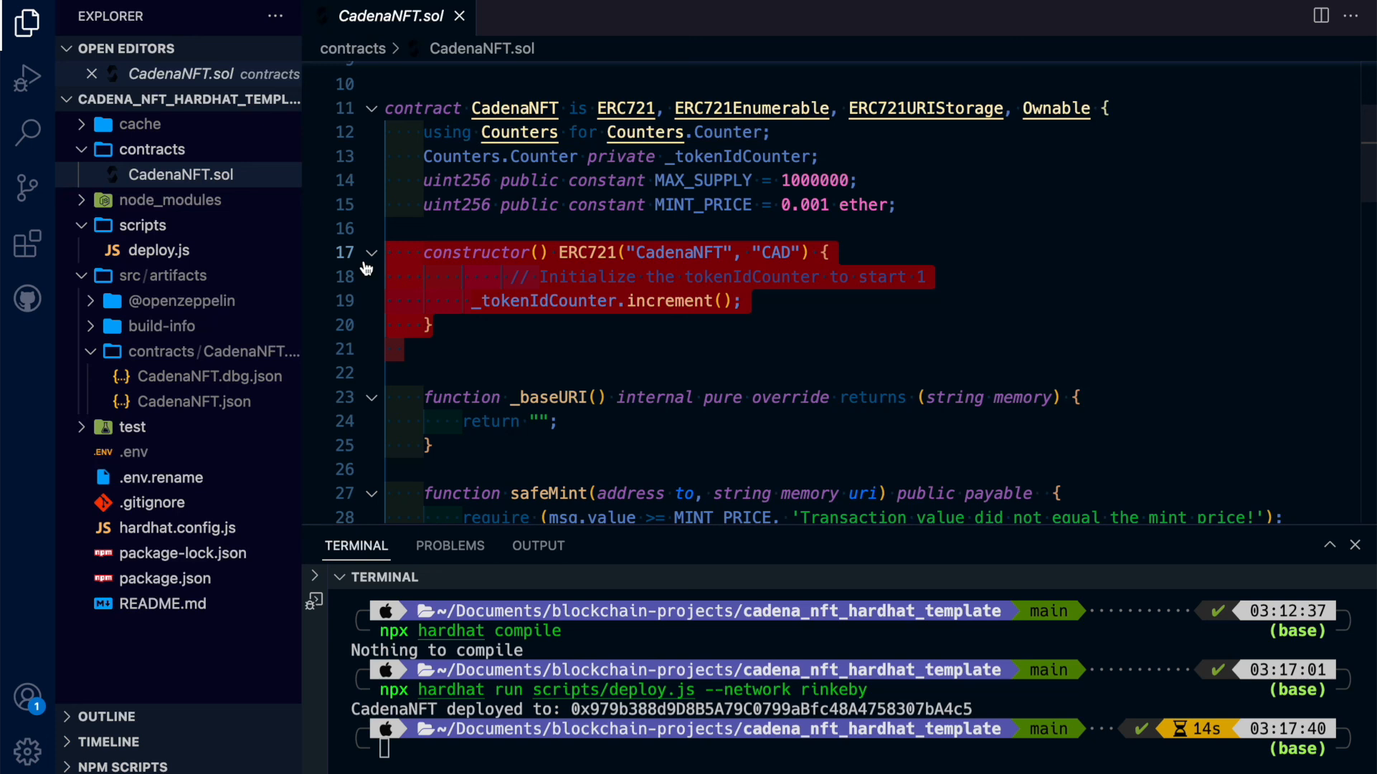
pyautogui.moveTo(403, 267)
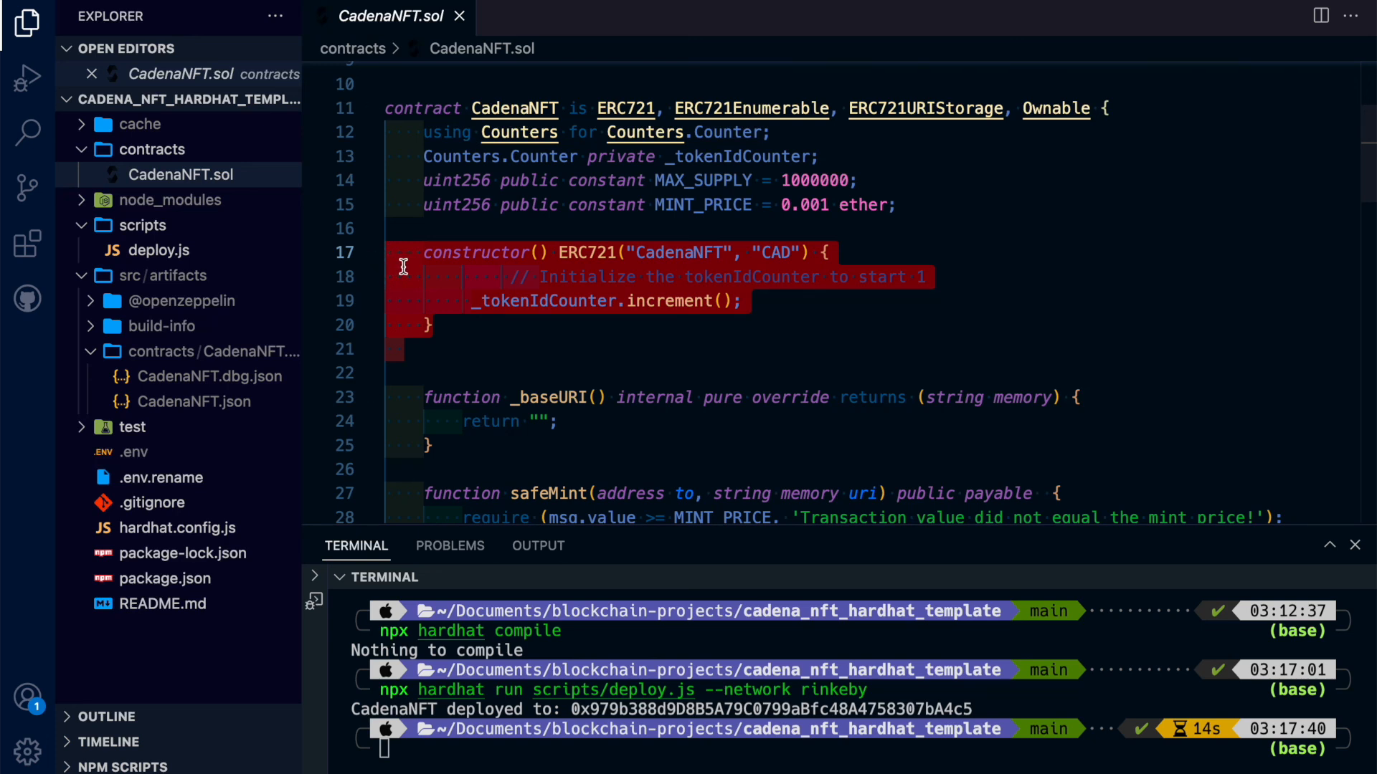